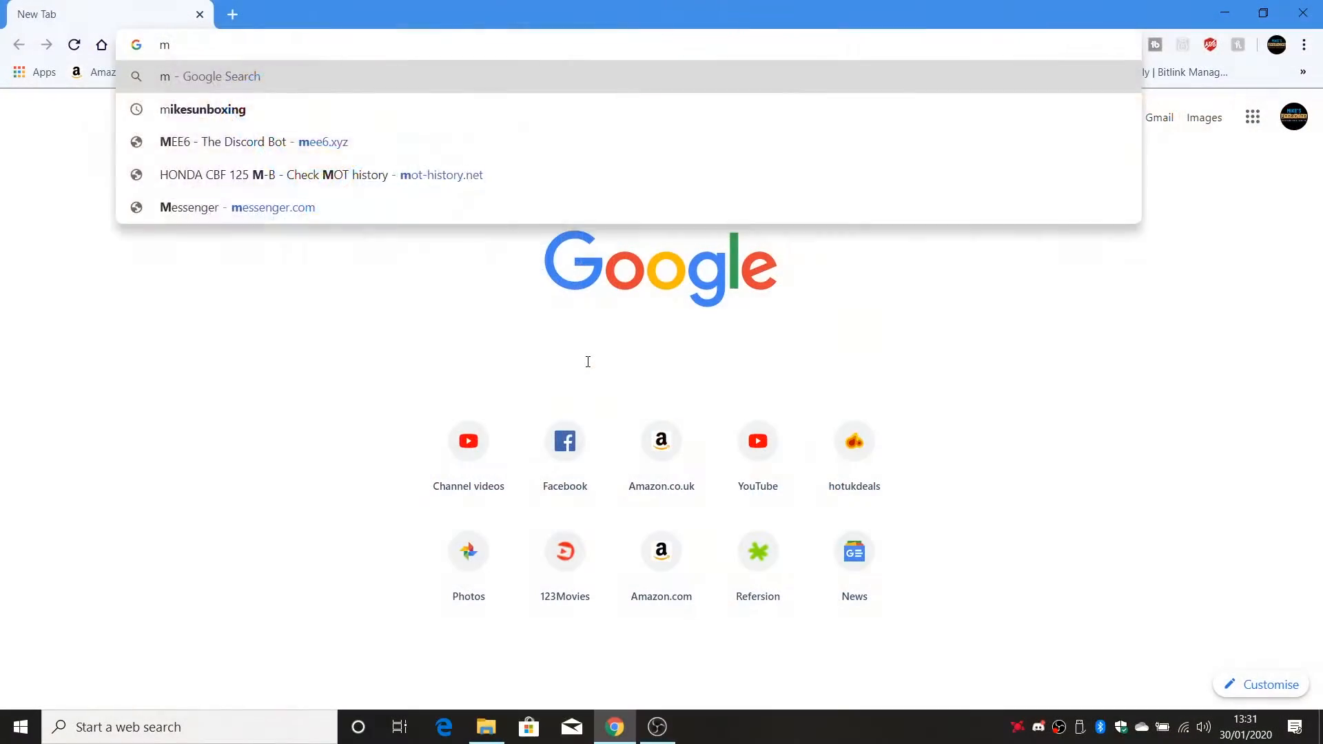
Go to macrium.com and reach the personal Free Edition product page
type("acrium.com")
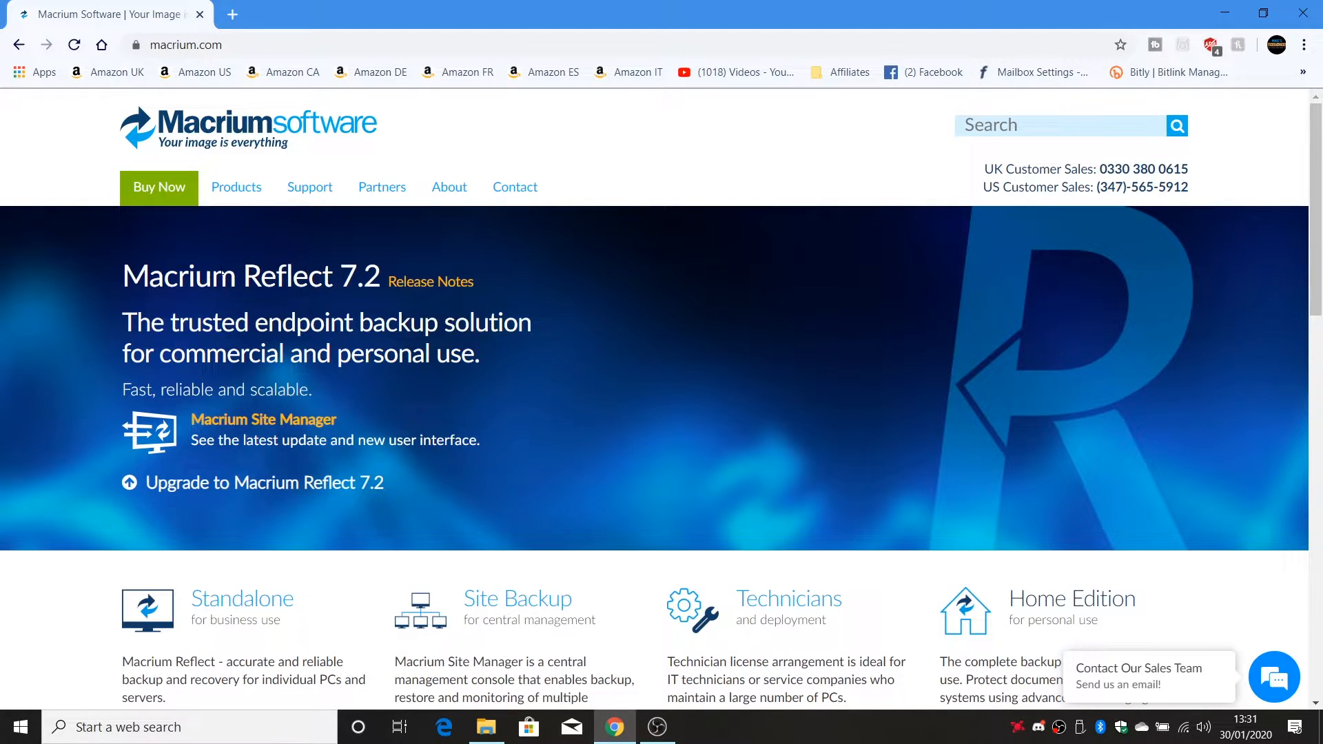
left_click(235, 188)
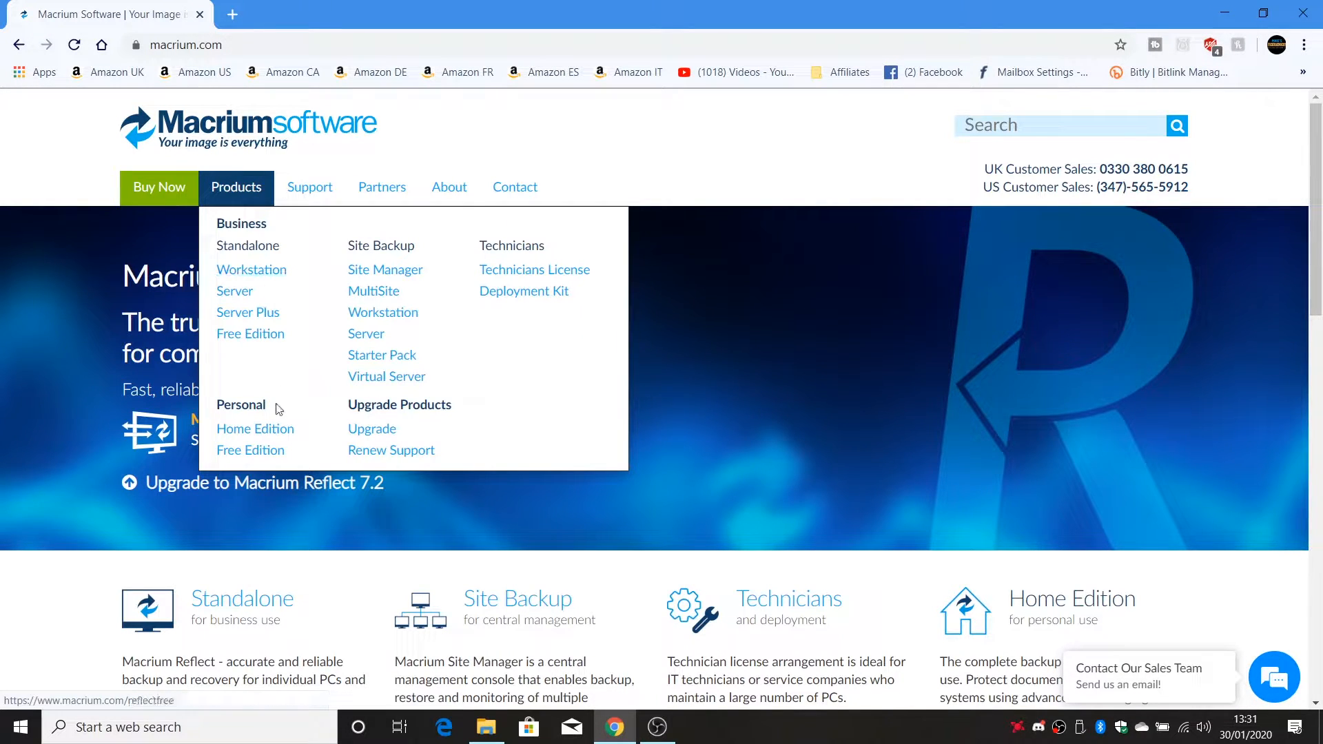
left_click(251, 450)
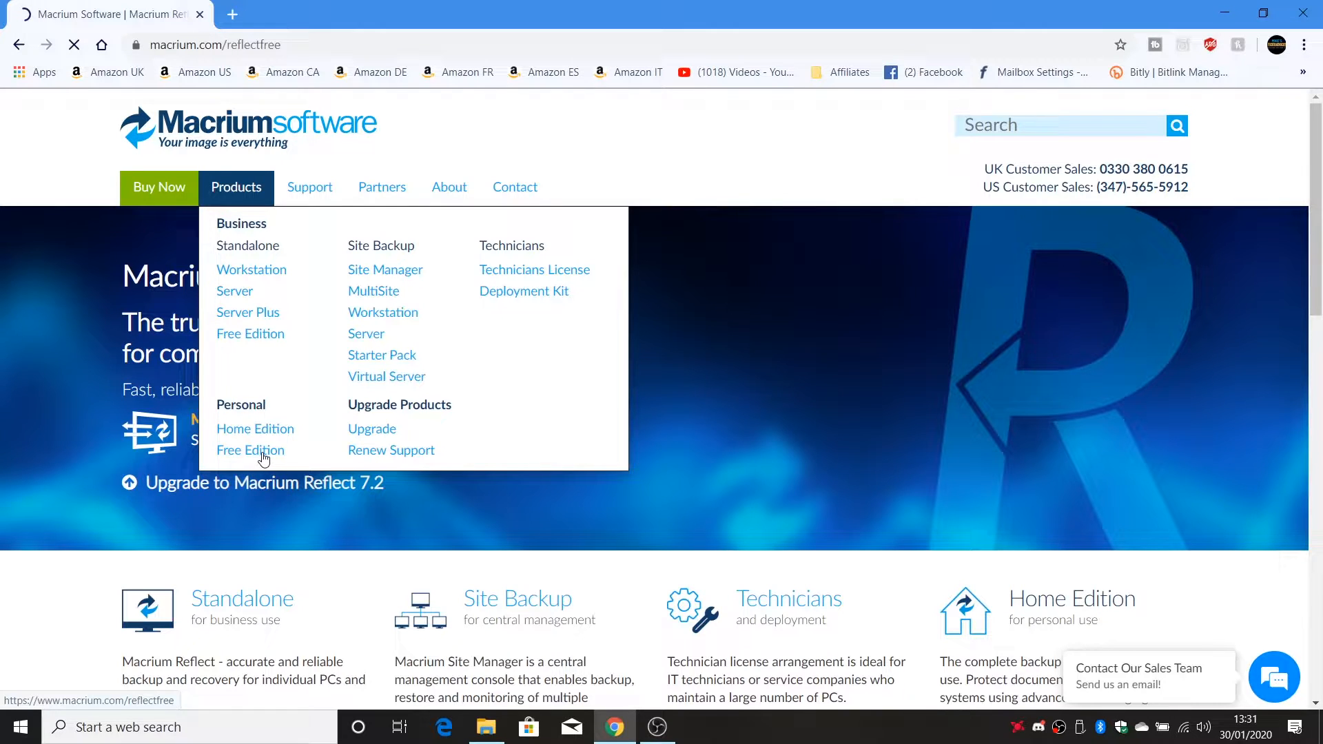
left_click(251, 449)
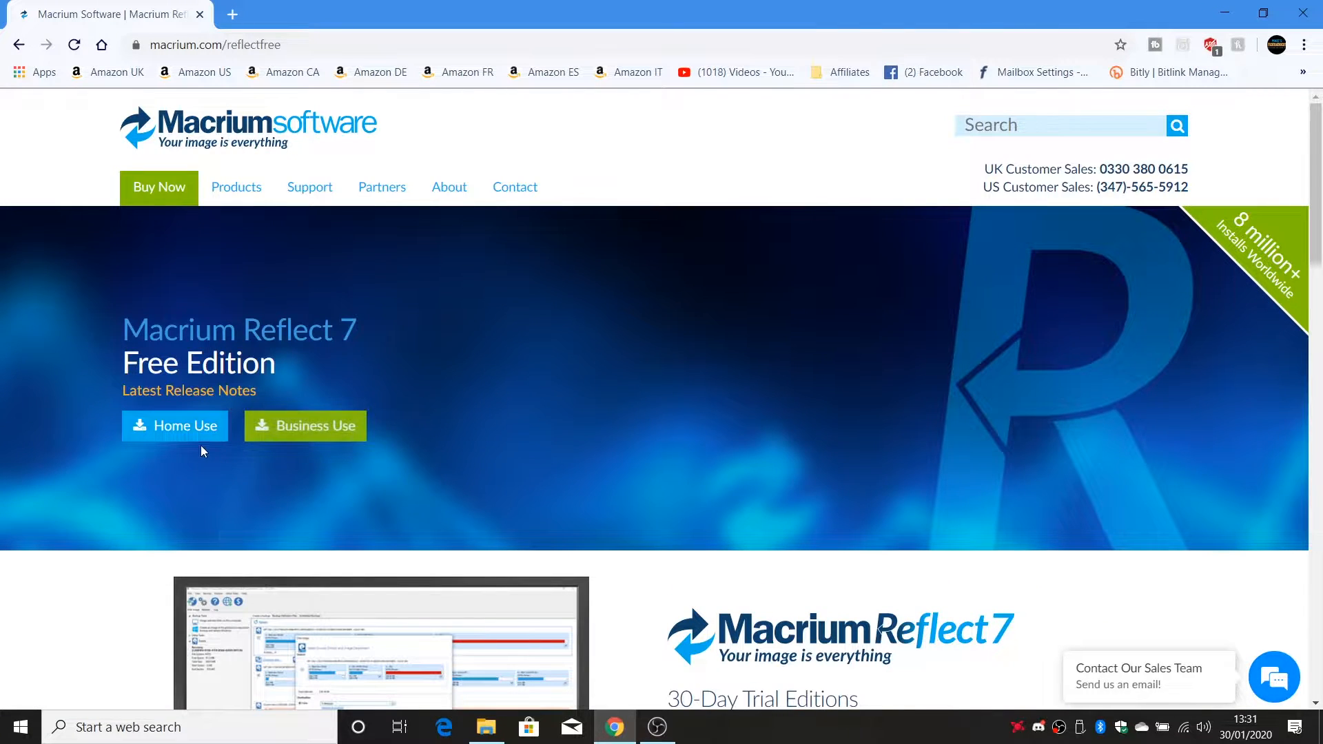
Request the home-use free download and continue without giving an email
left_click(175, 426)
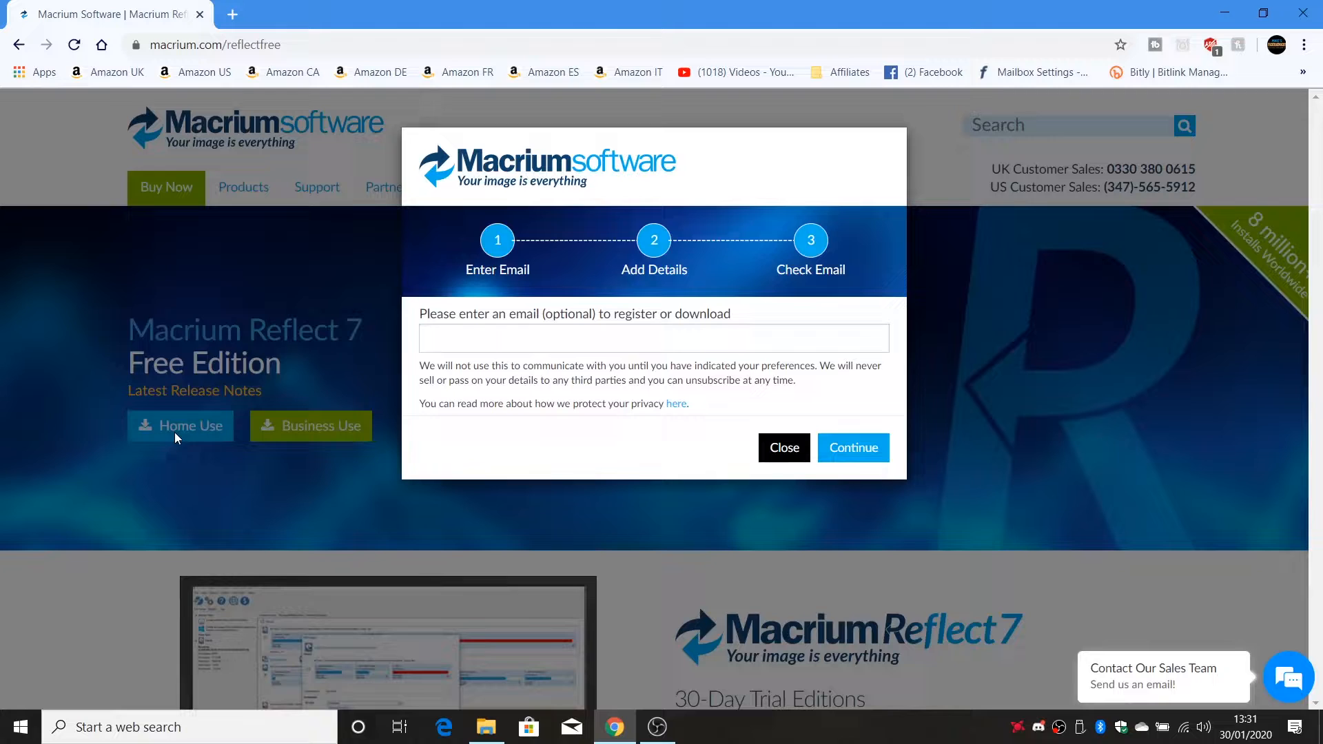
left_click(853, 447)
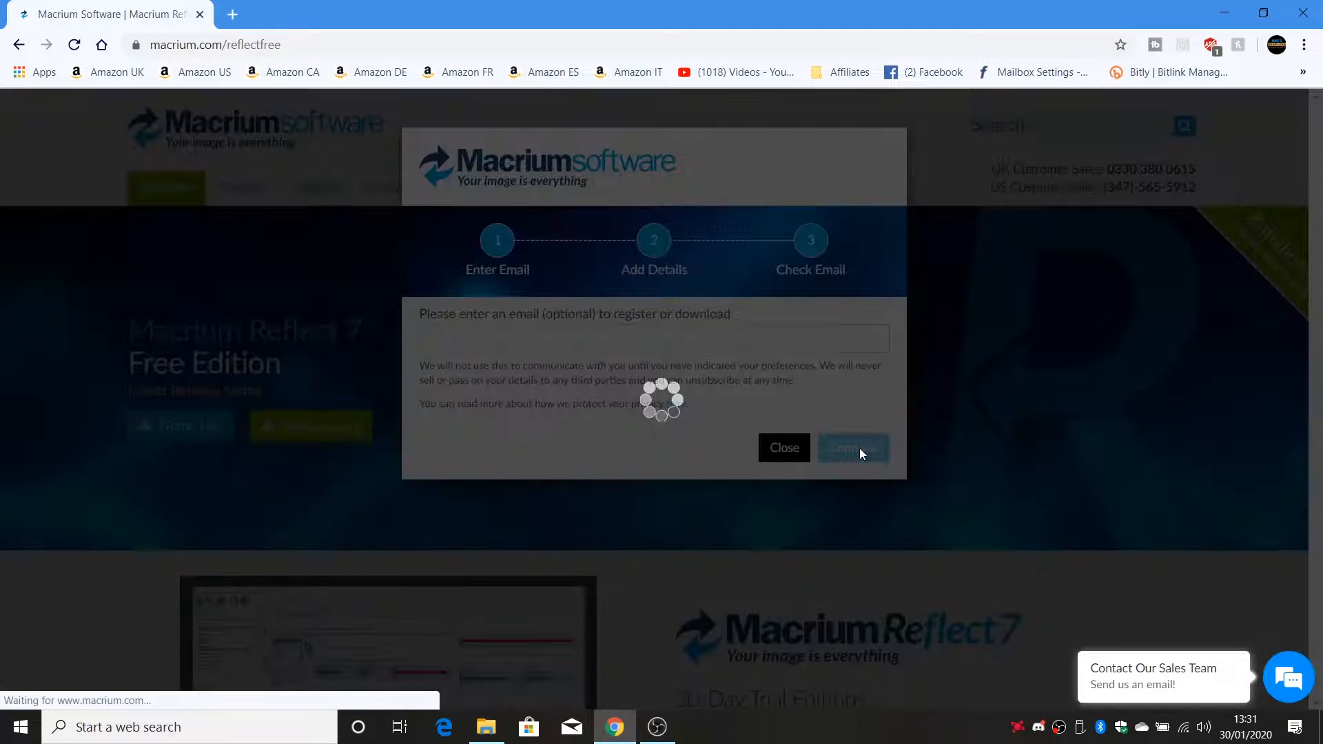
left_click(853, 446)
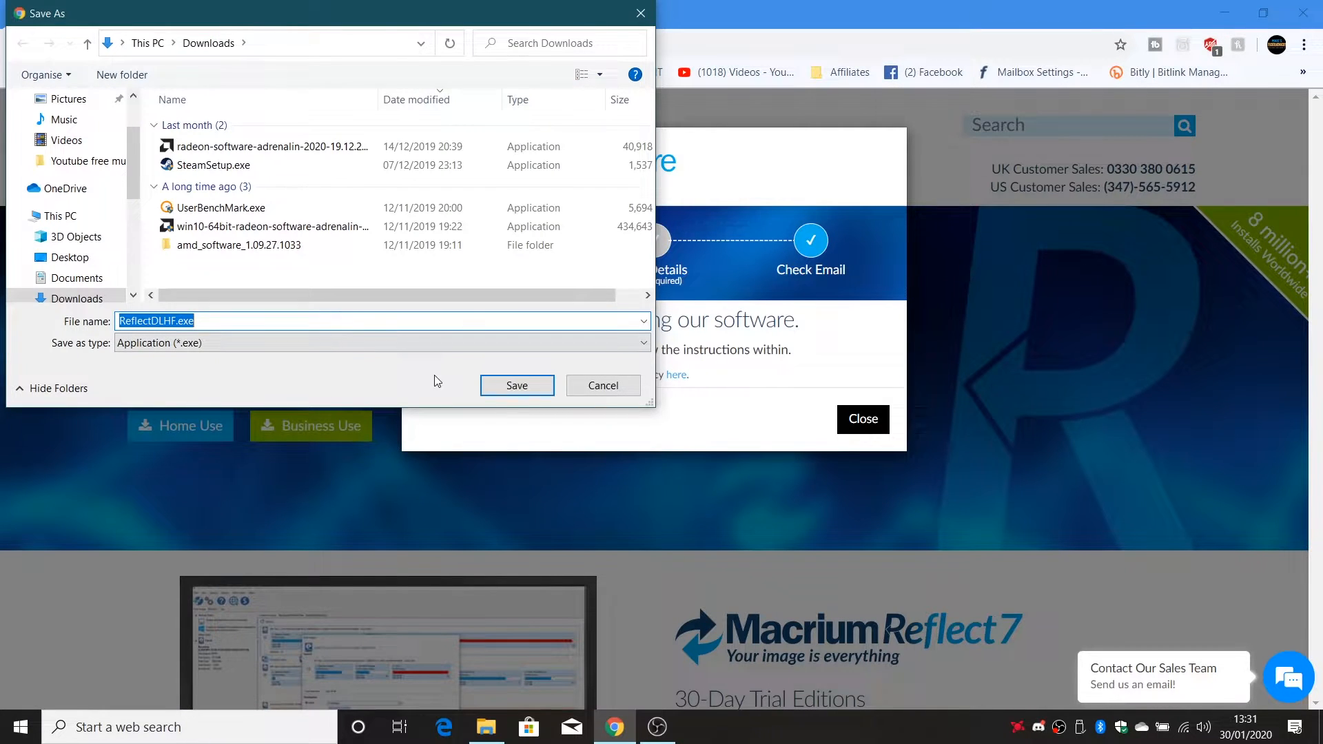
mouse_move(446, 379)
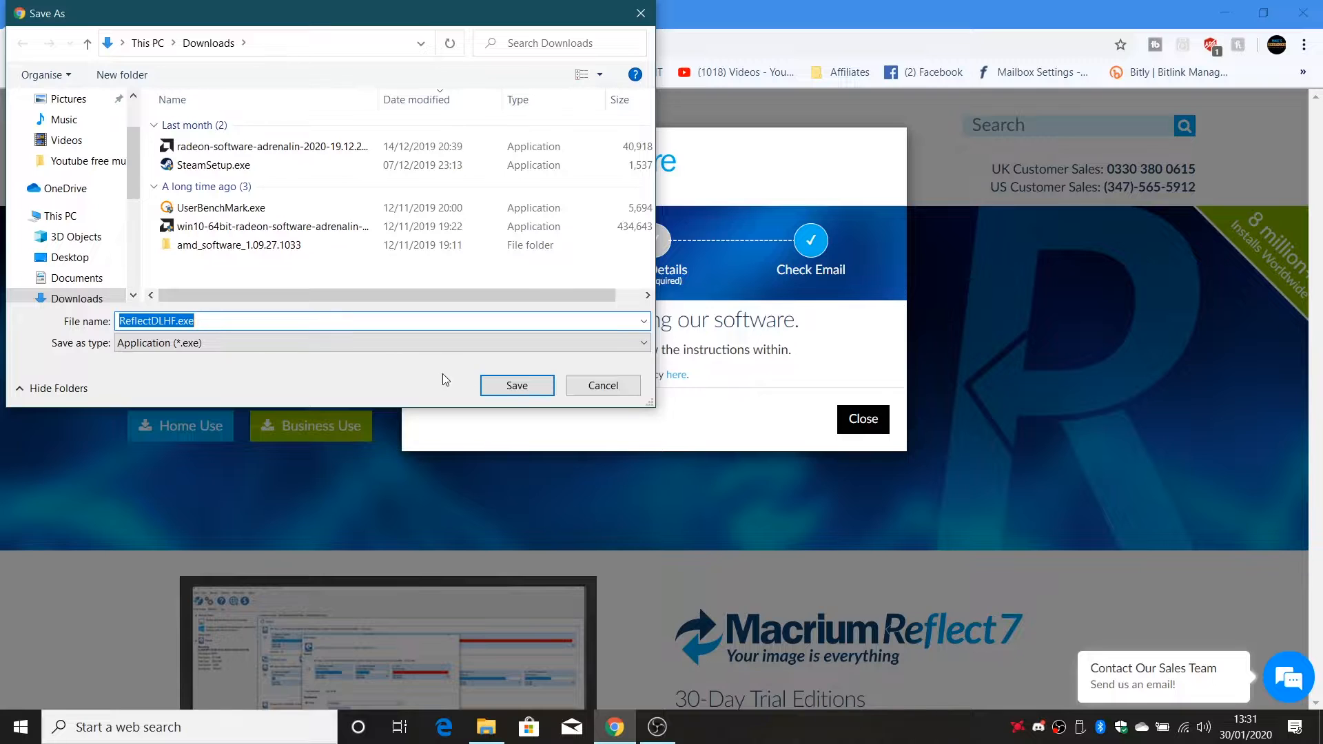
mouse_move(553, 423)
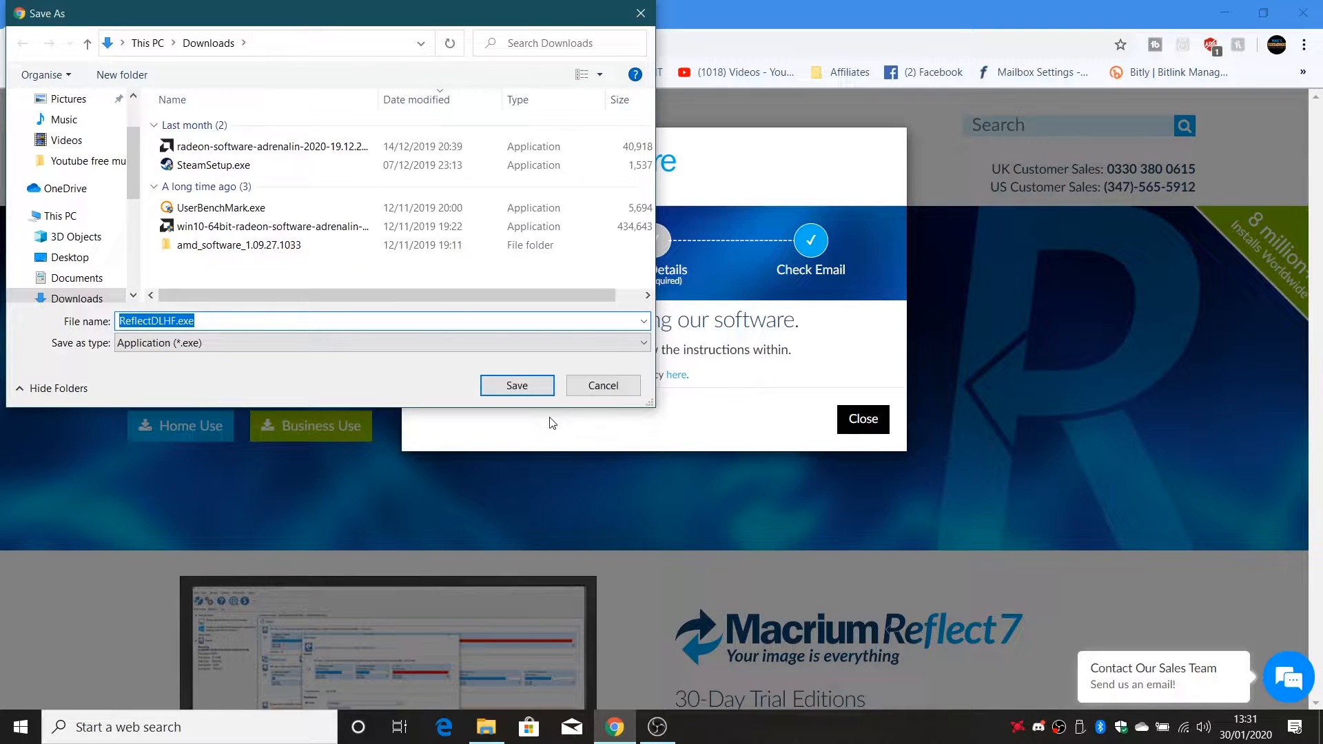
Save the ReflectDLHF.exe download agent into the Downloads folder
left_click(517, 386)
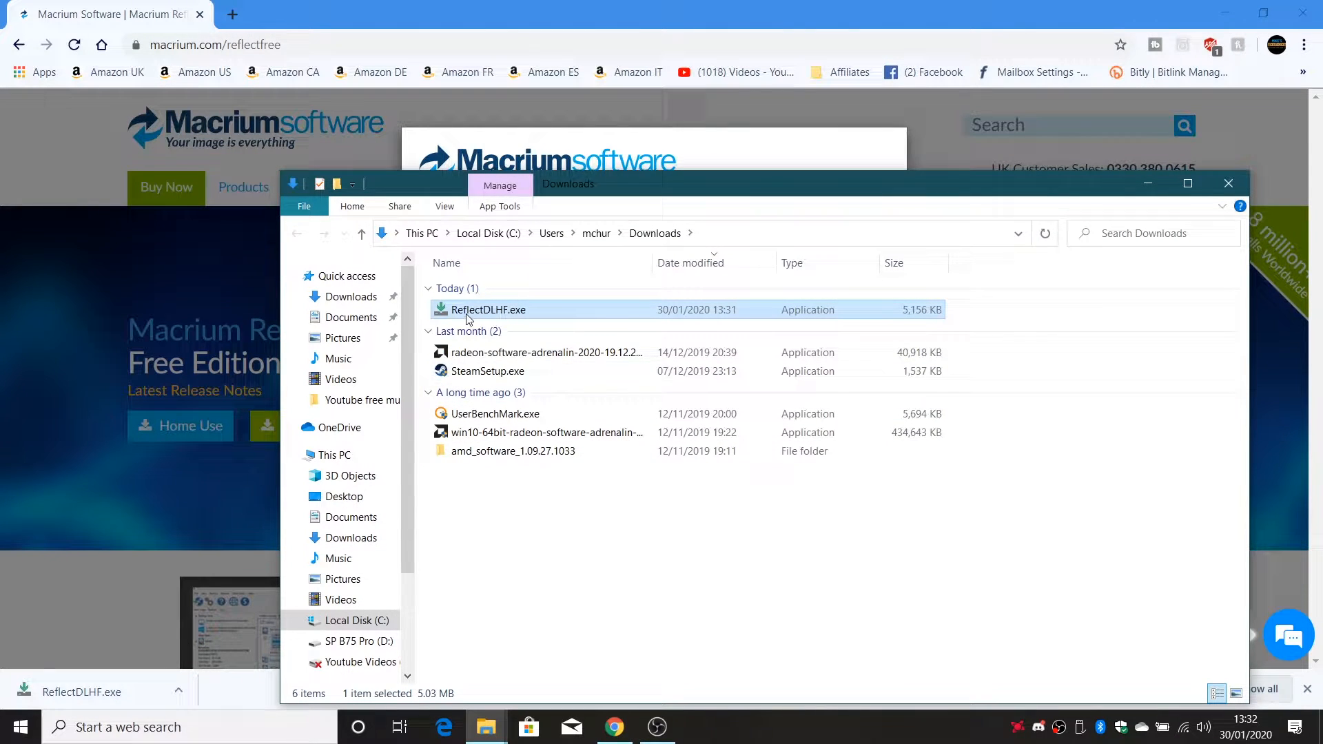
mouse_move(470, 312)
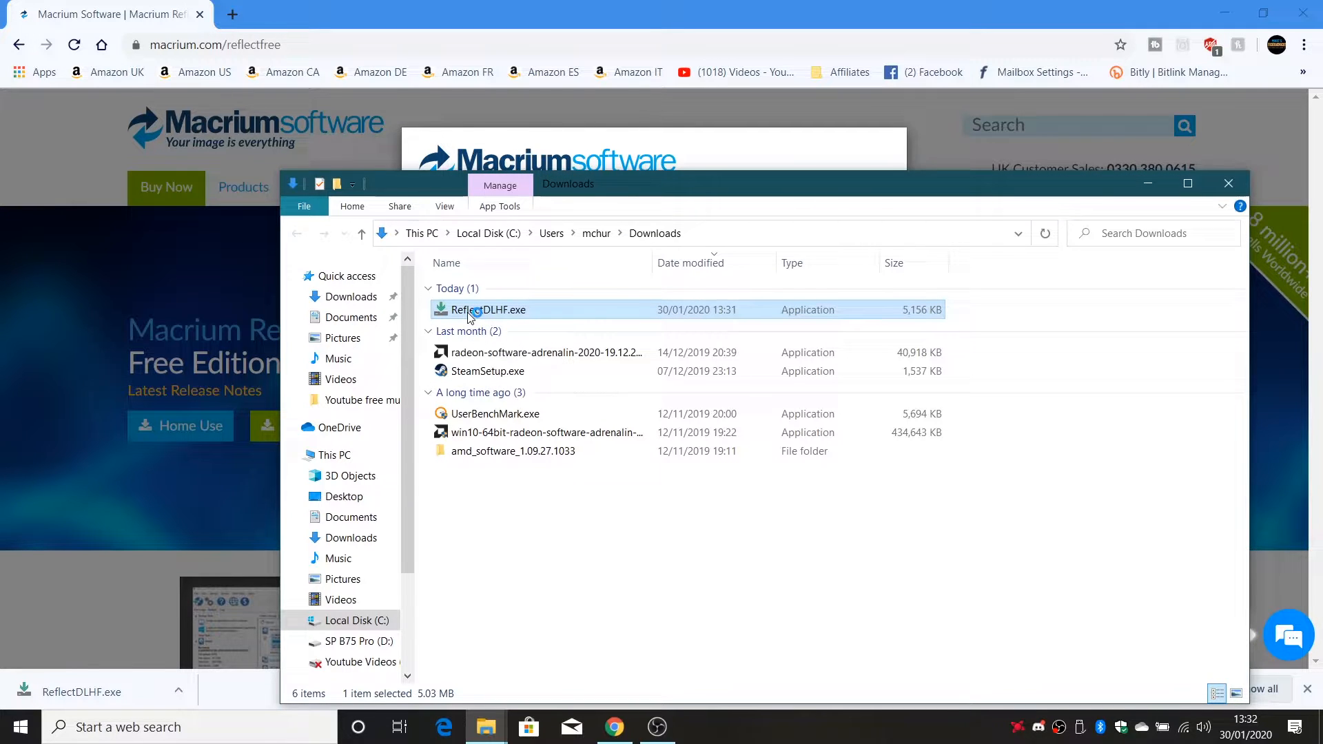
Launch ReflectDLHF.exe and download the Free installer package with Run installer kept
double_click(489, 309)
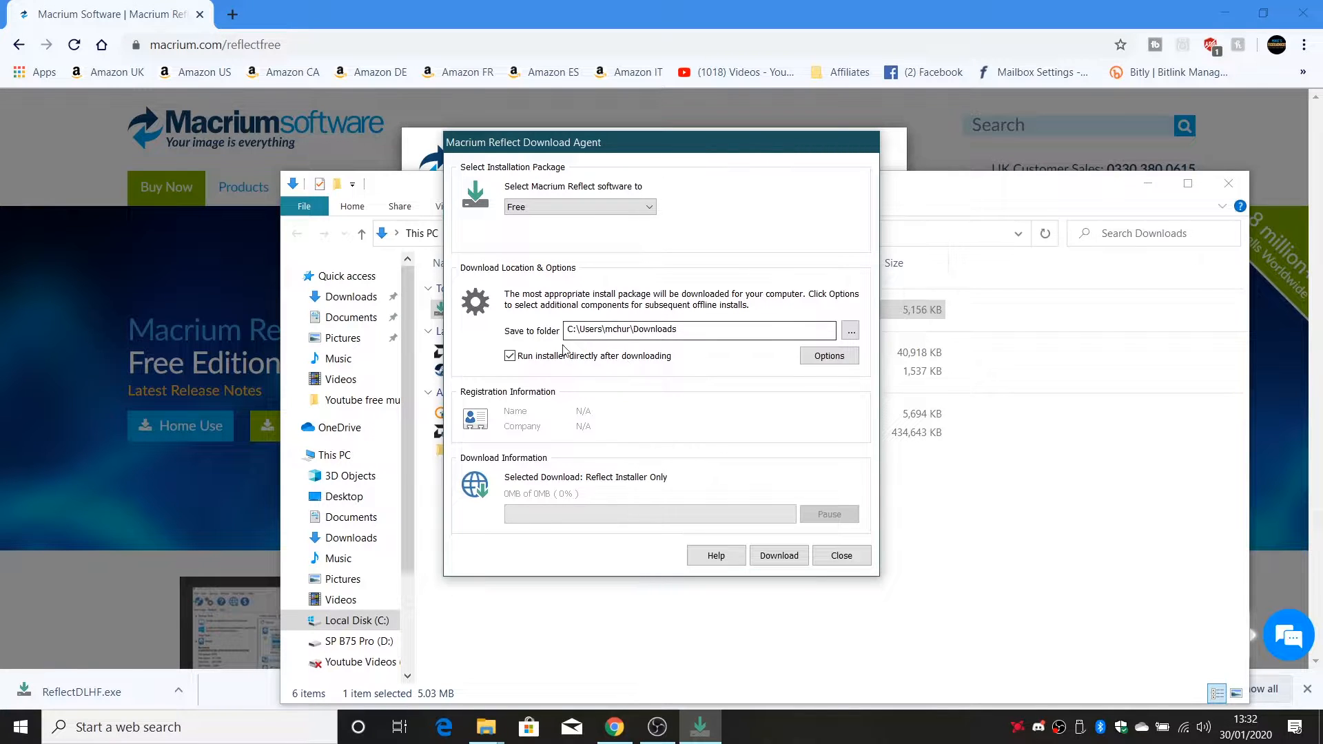
mouse_move(554, 242)
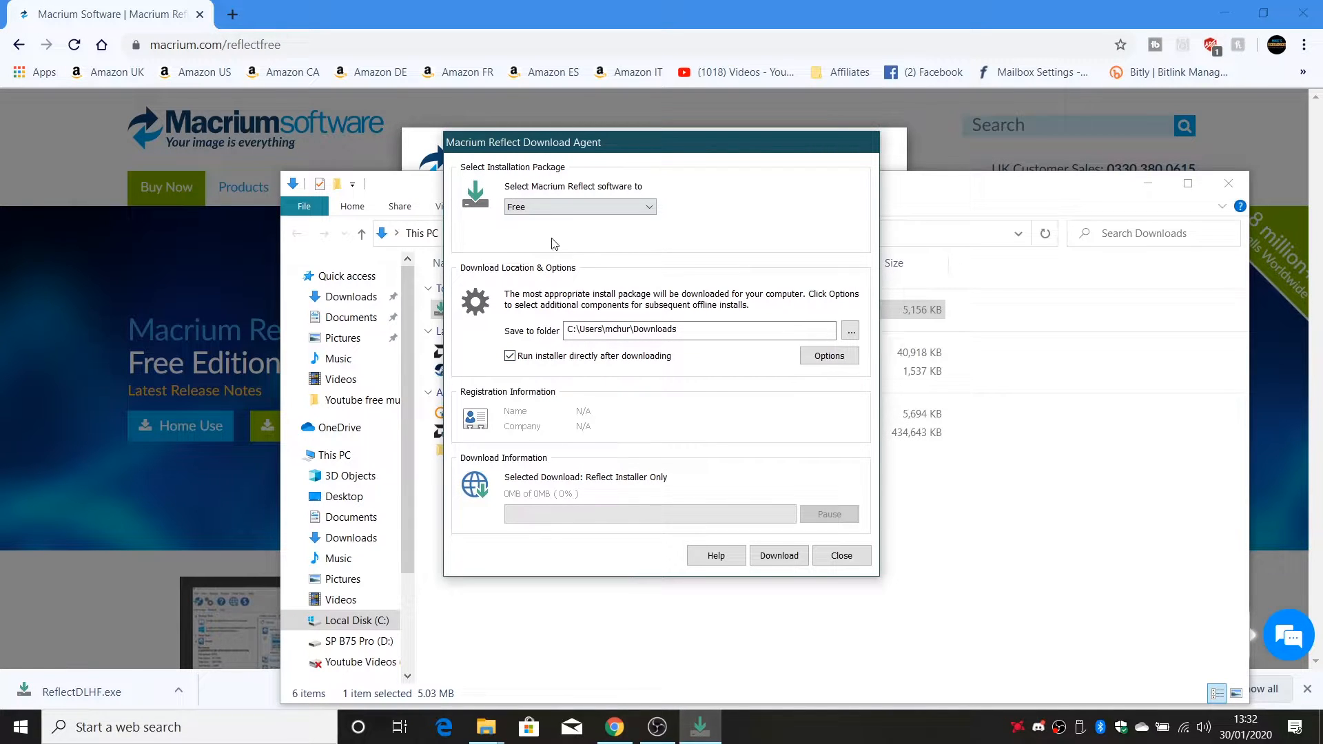
left_click(779, 555)
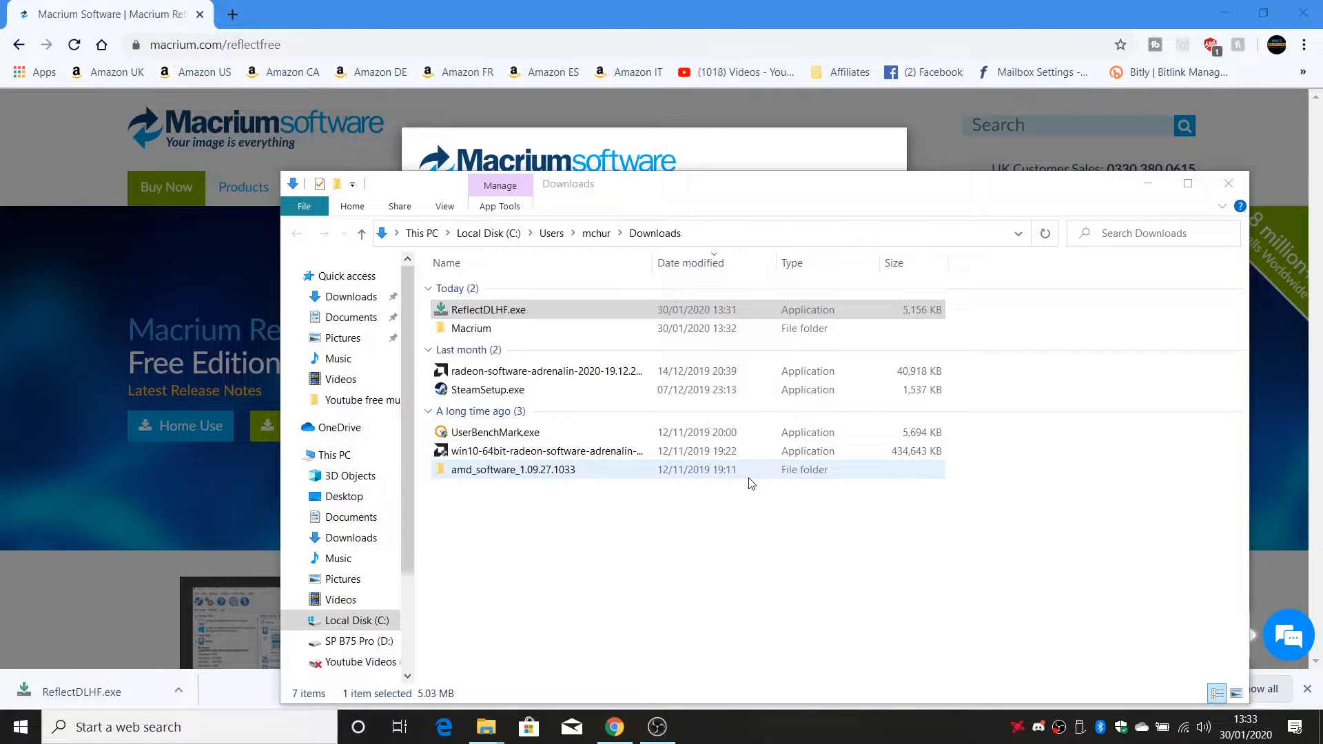
Launch Reflect setup and accept the License Agreement terms
double_click(488, 309)
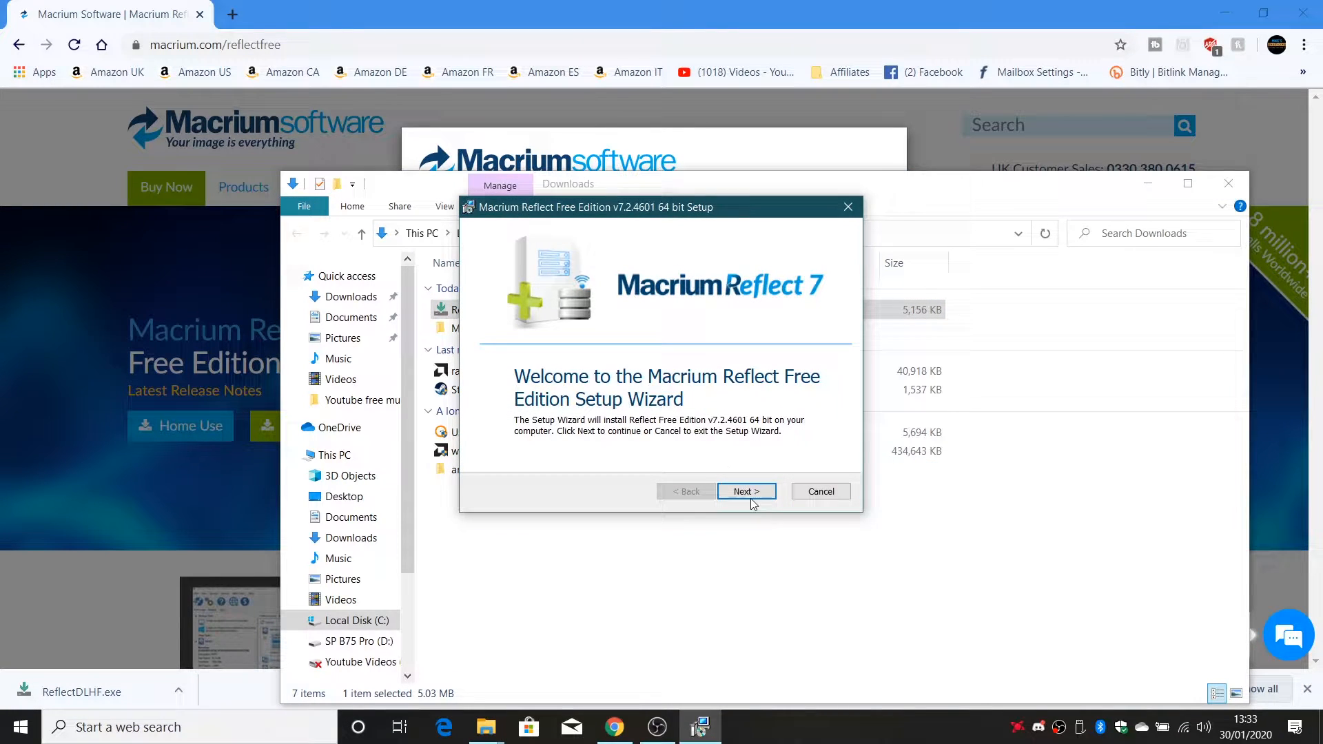
left_click(745, 491)
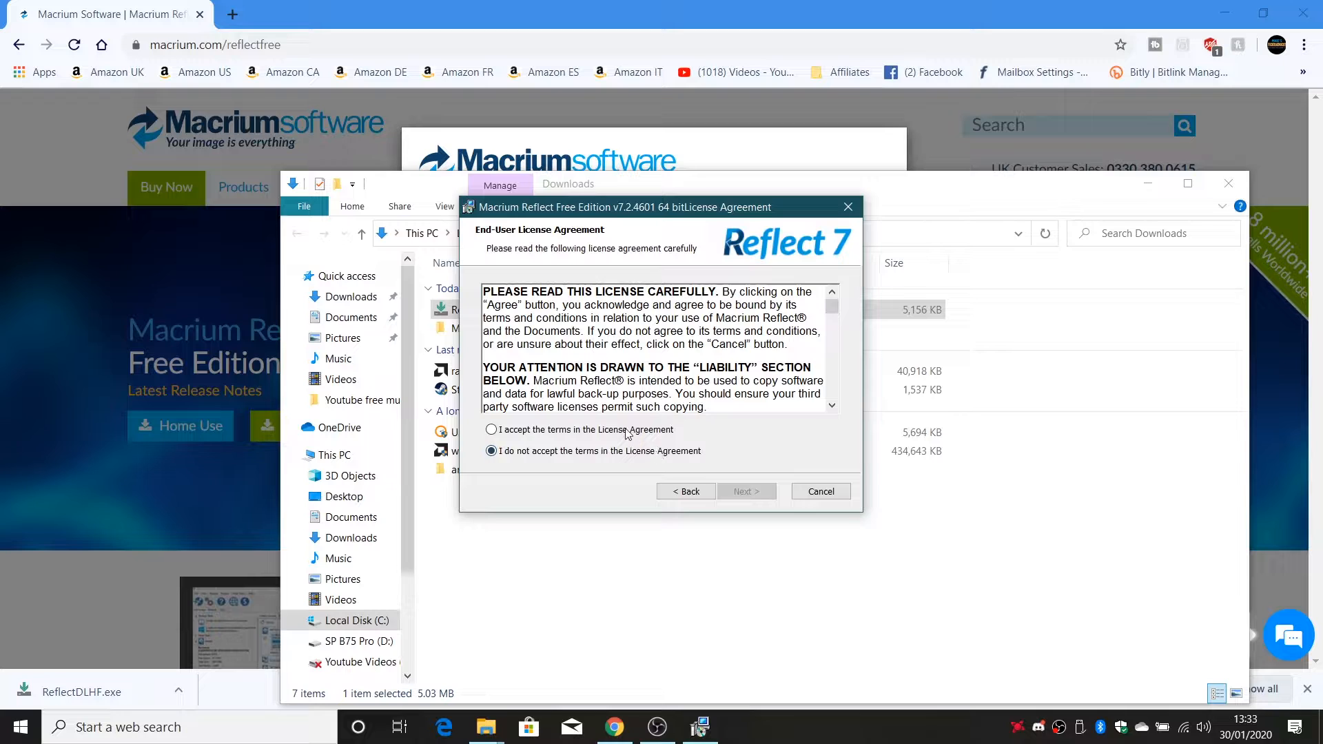
left_click(490, 430)
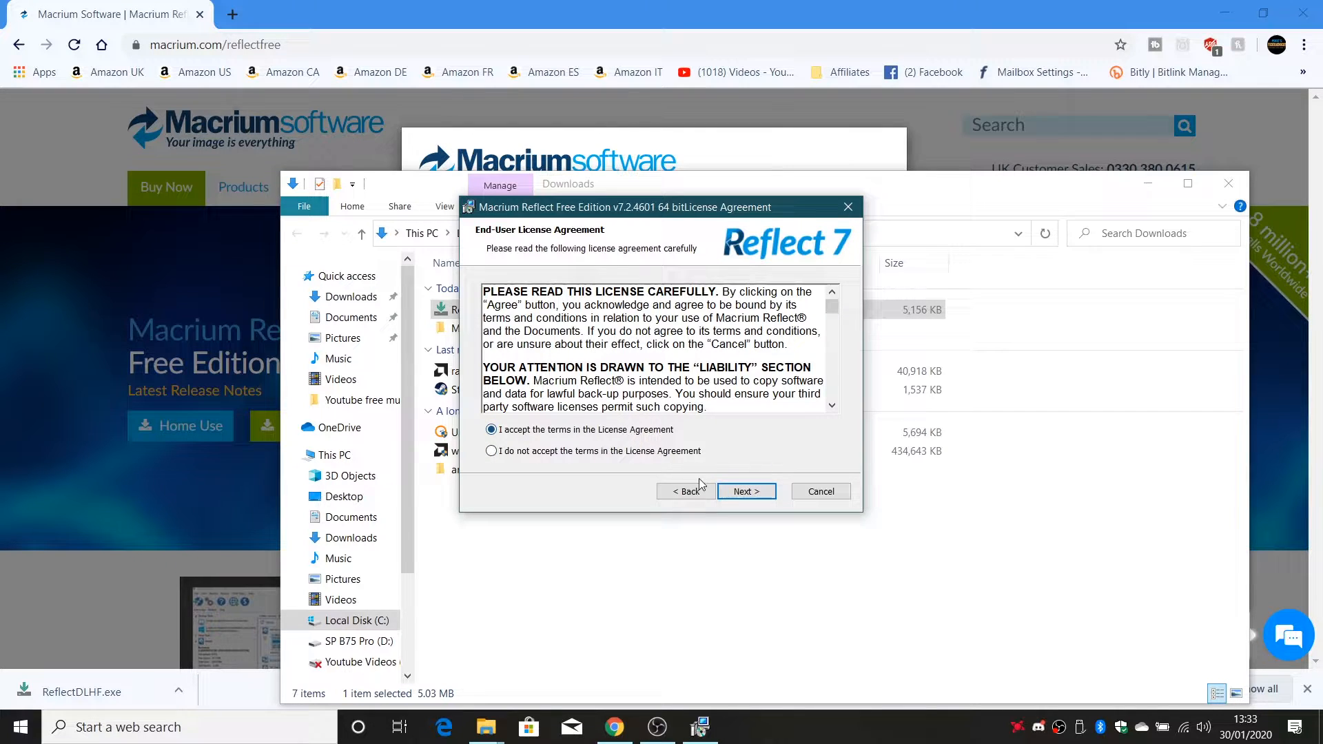
left_click(746, 491)
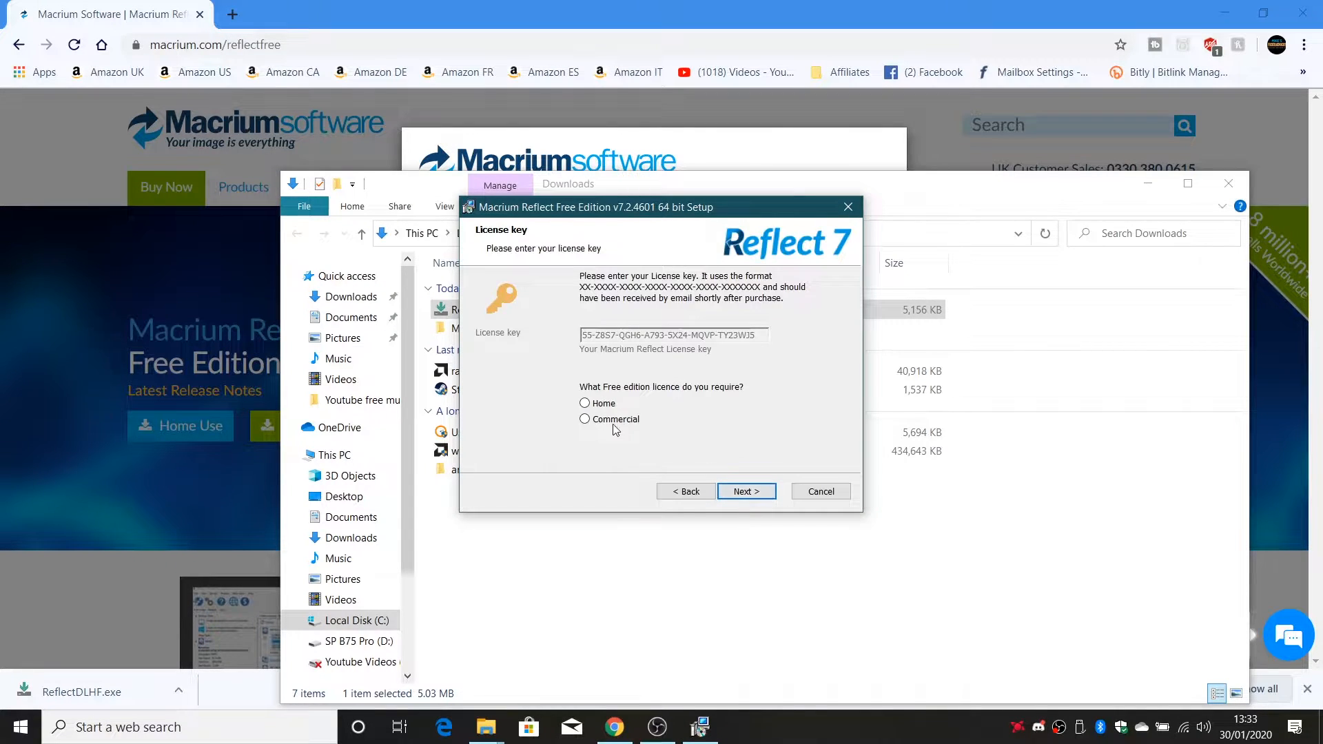
Choose the Home free licence, skip registration and keep defaults up to the Install page
left_click(585, 403)
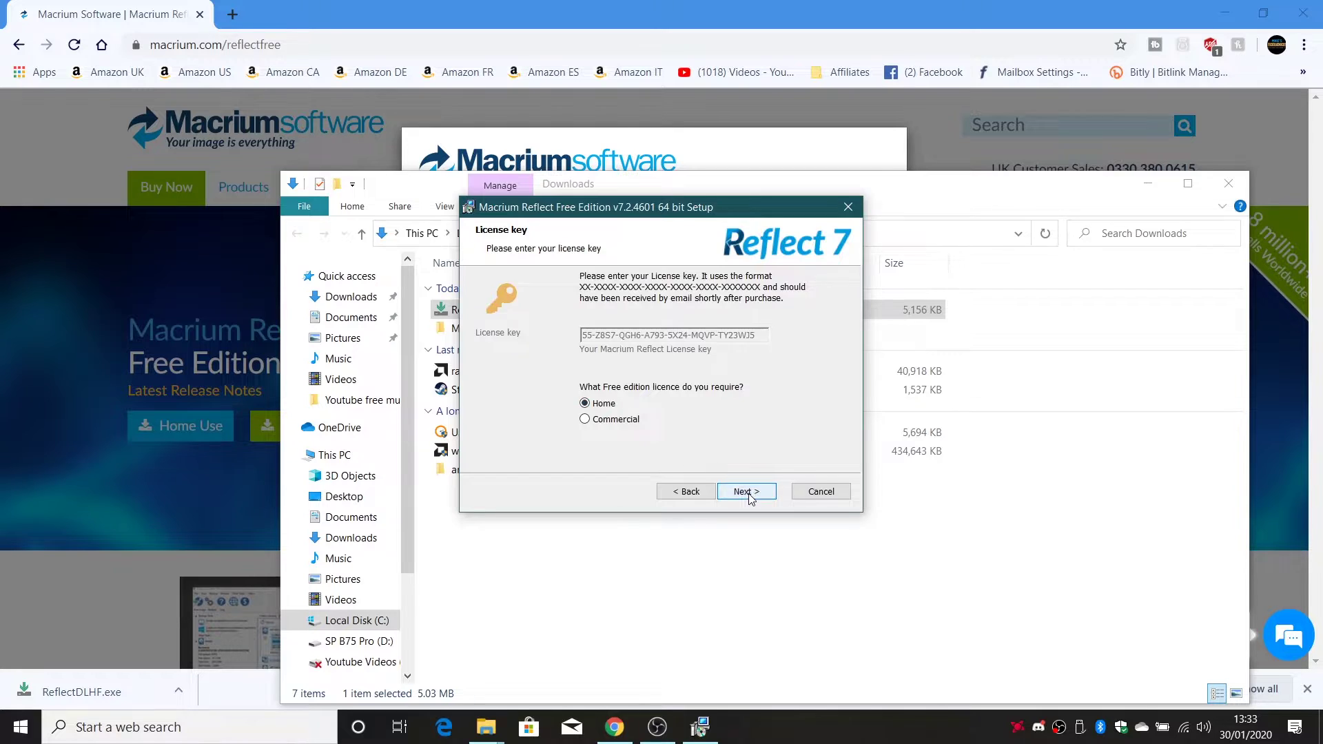
left_click(746, 491)
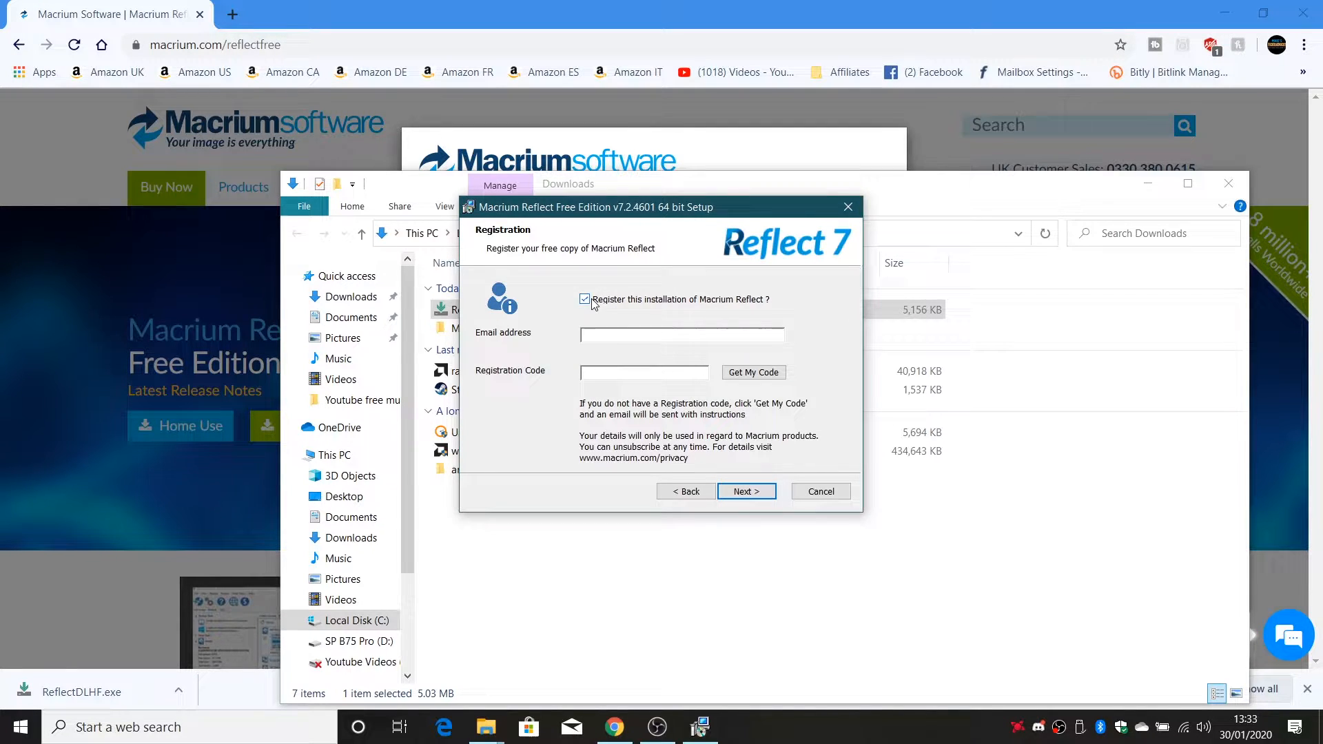
left_click(745, 491)
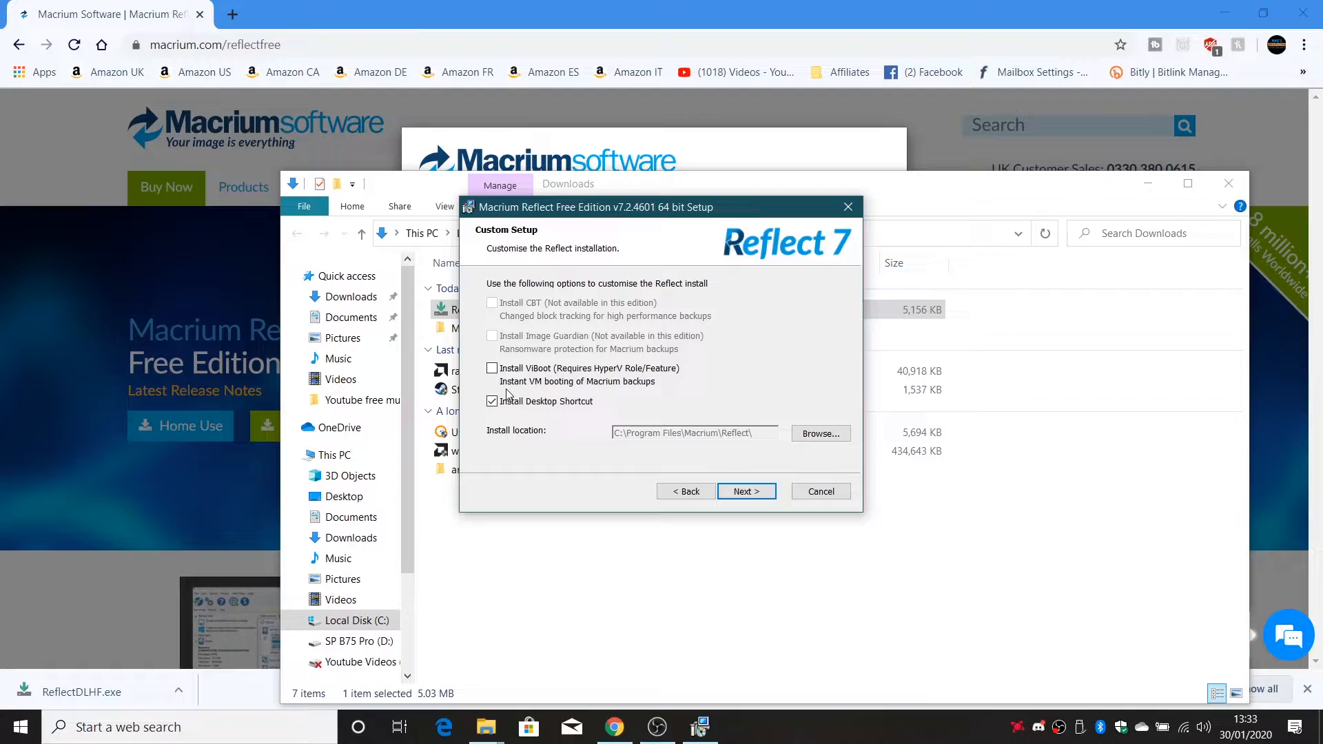
left_click(746, 491)
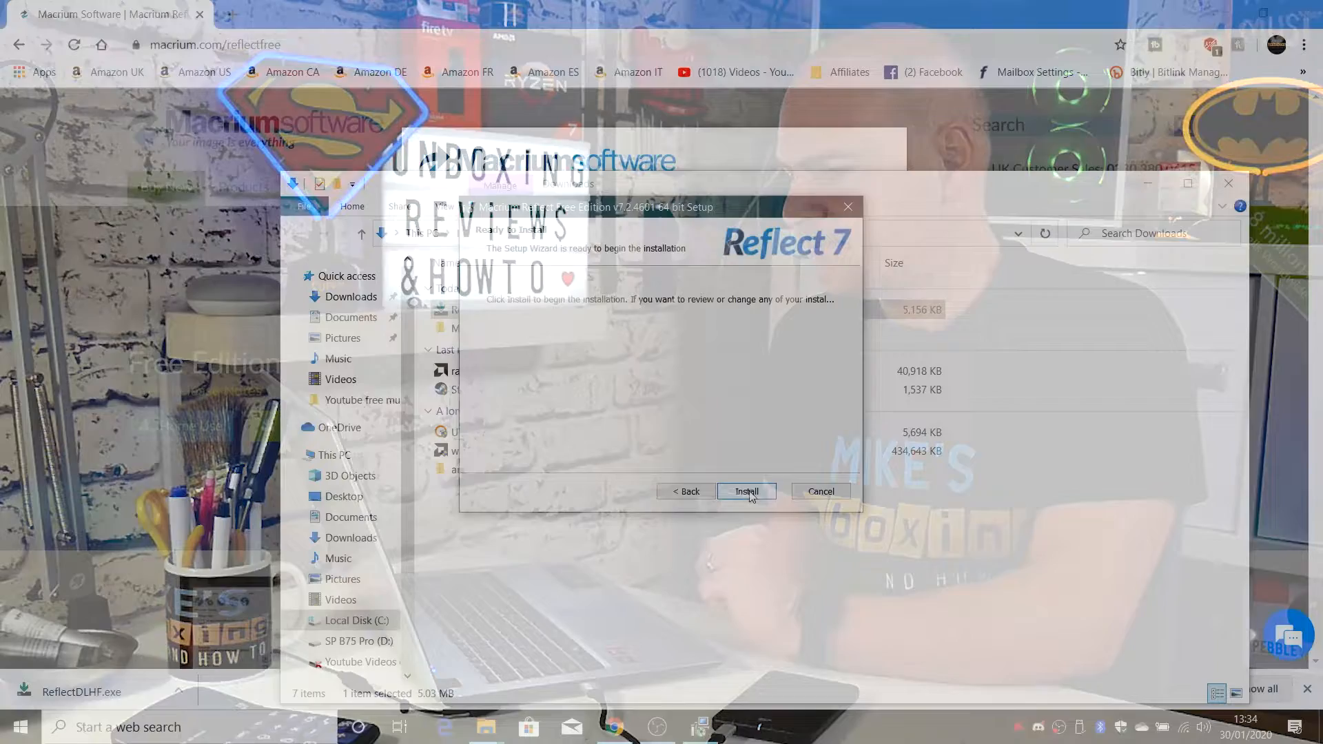
left_click(747, 490)
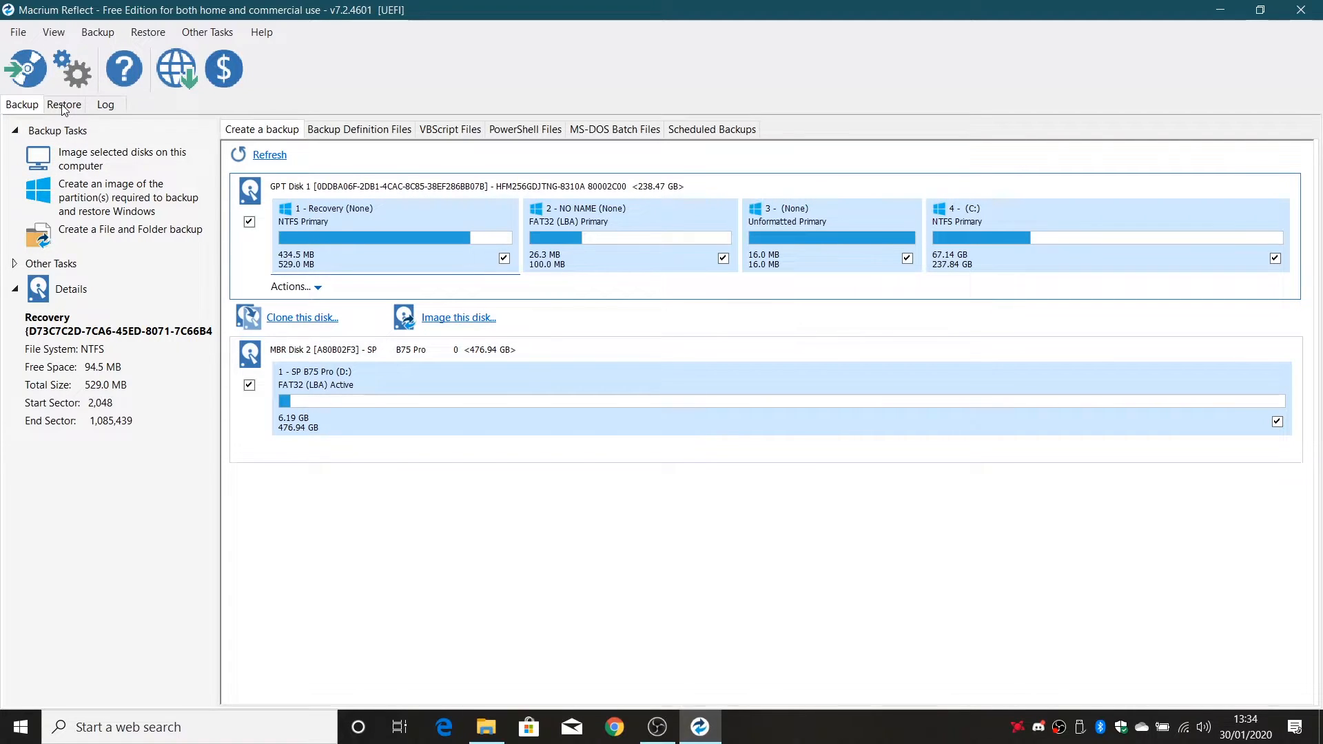
Look at the Restore and Log sections, then return to the Backup disk list
left_click(64, 105)
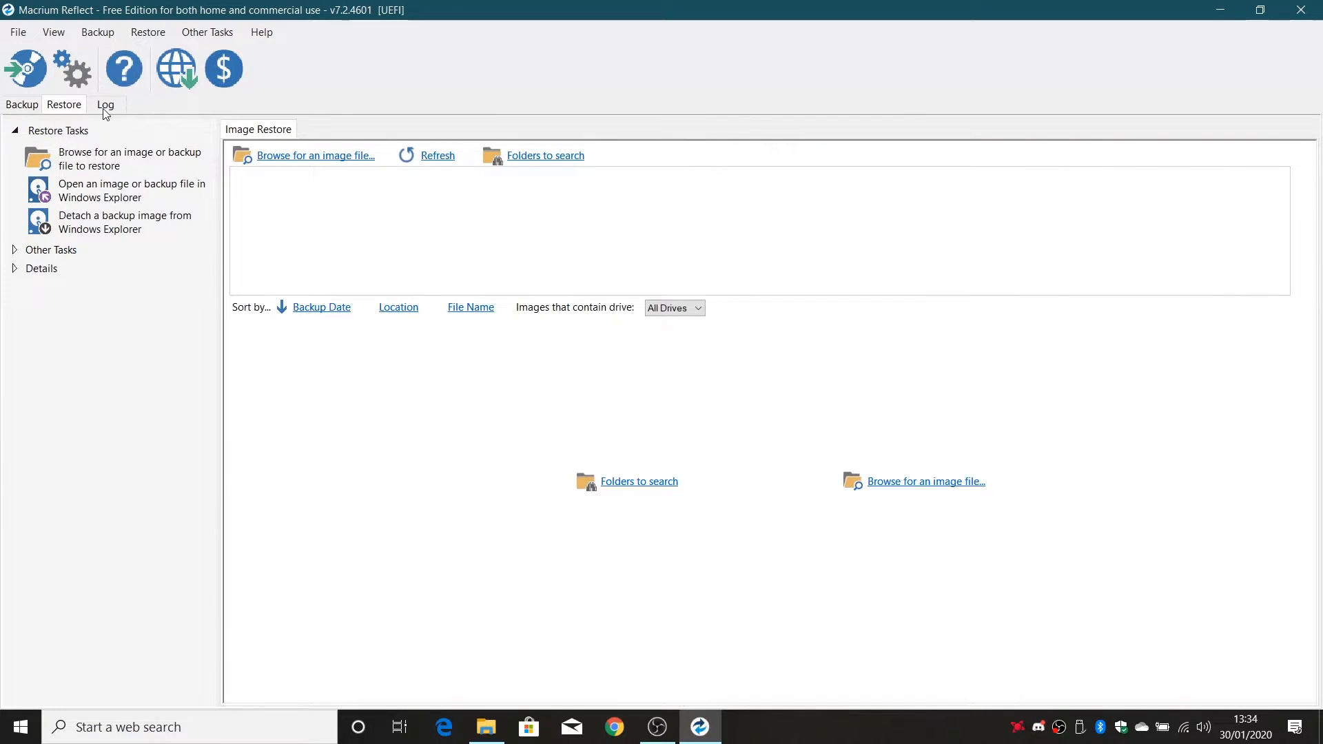
left_click(103, 103)
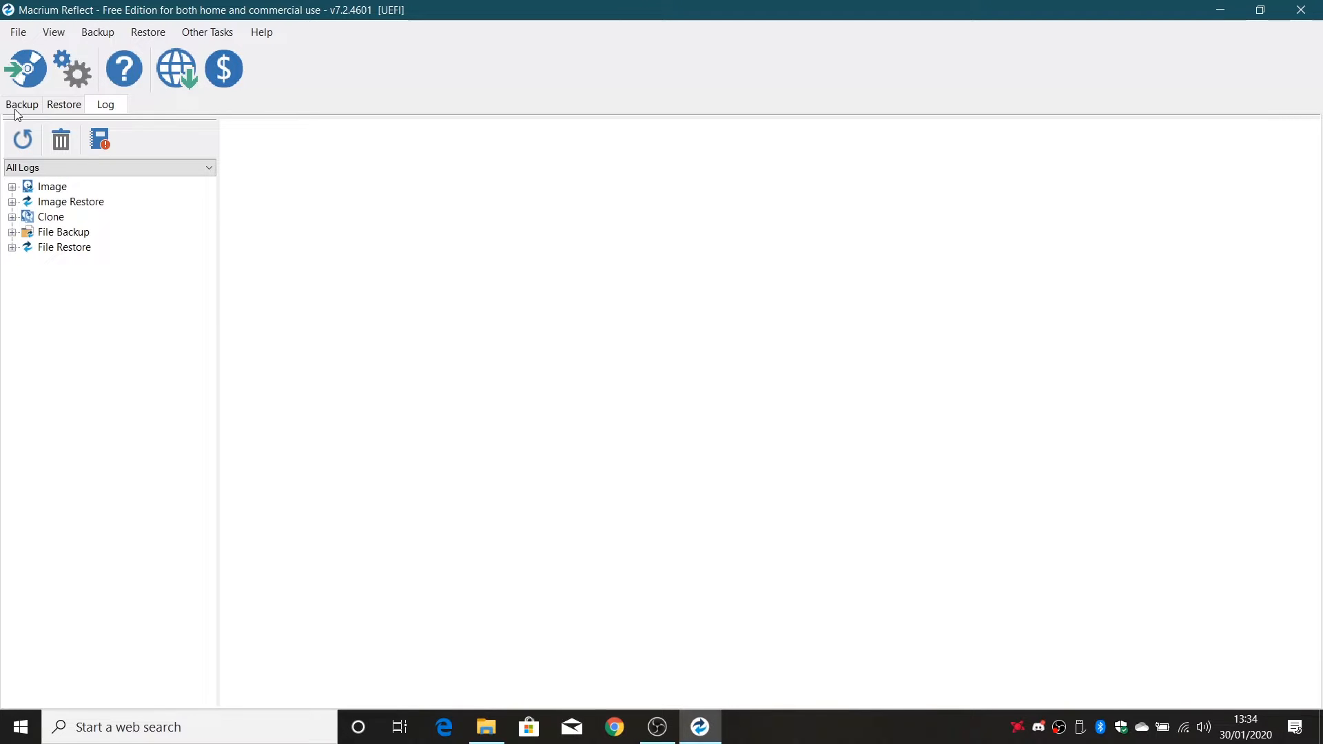
left_click(22, 105)
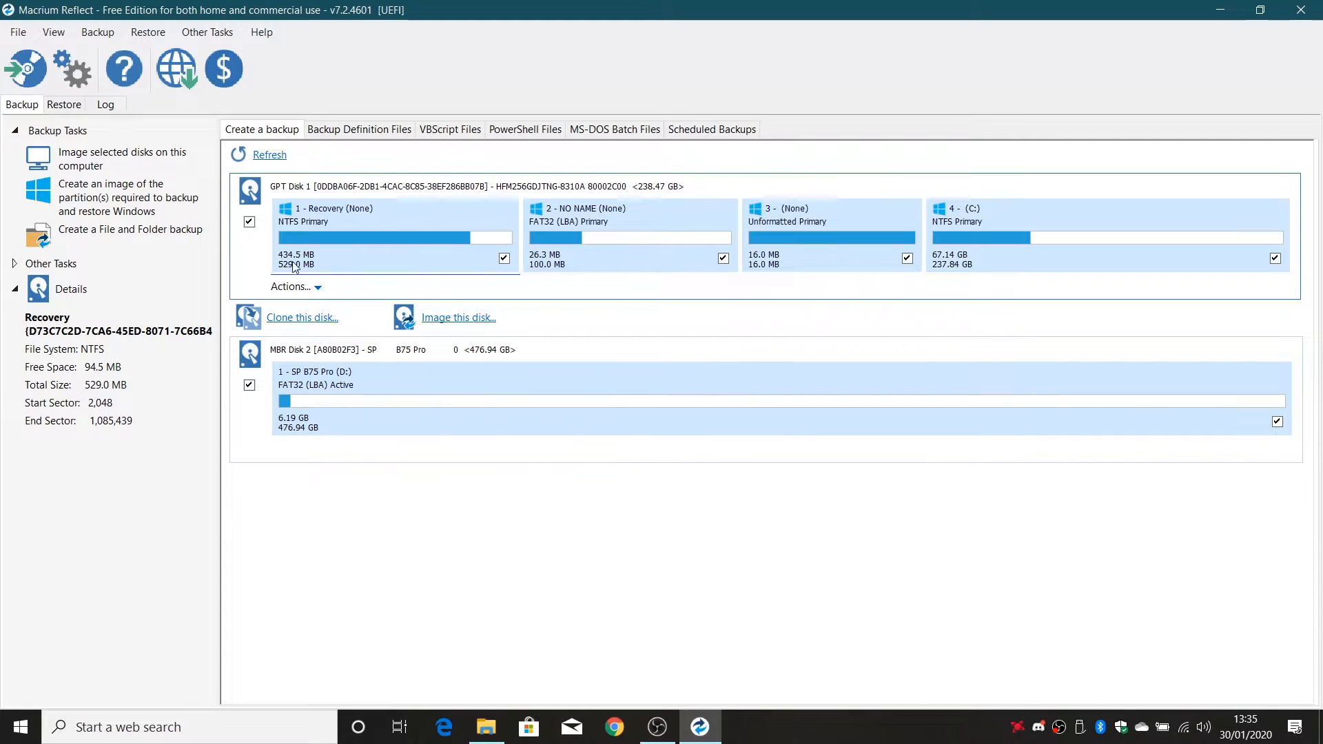
mouse_move(267, 349)
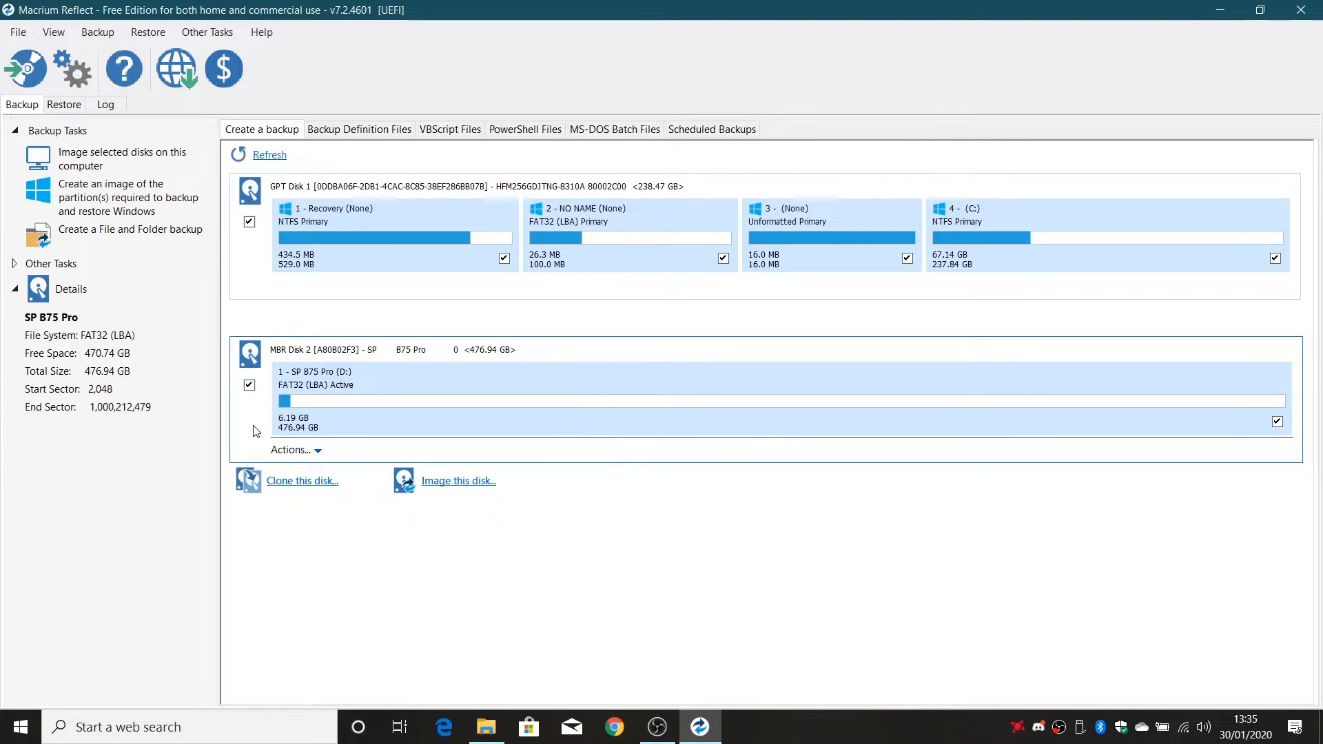
mouse_move(295, 500)
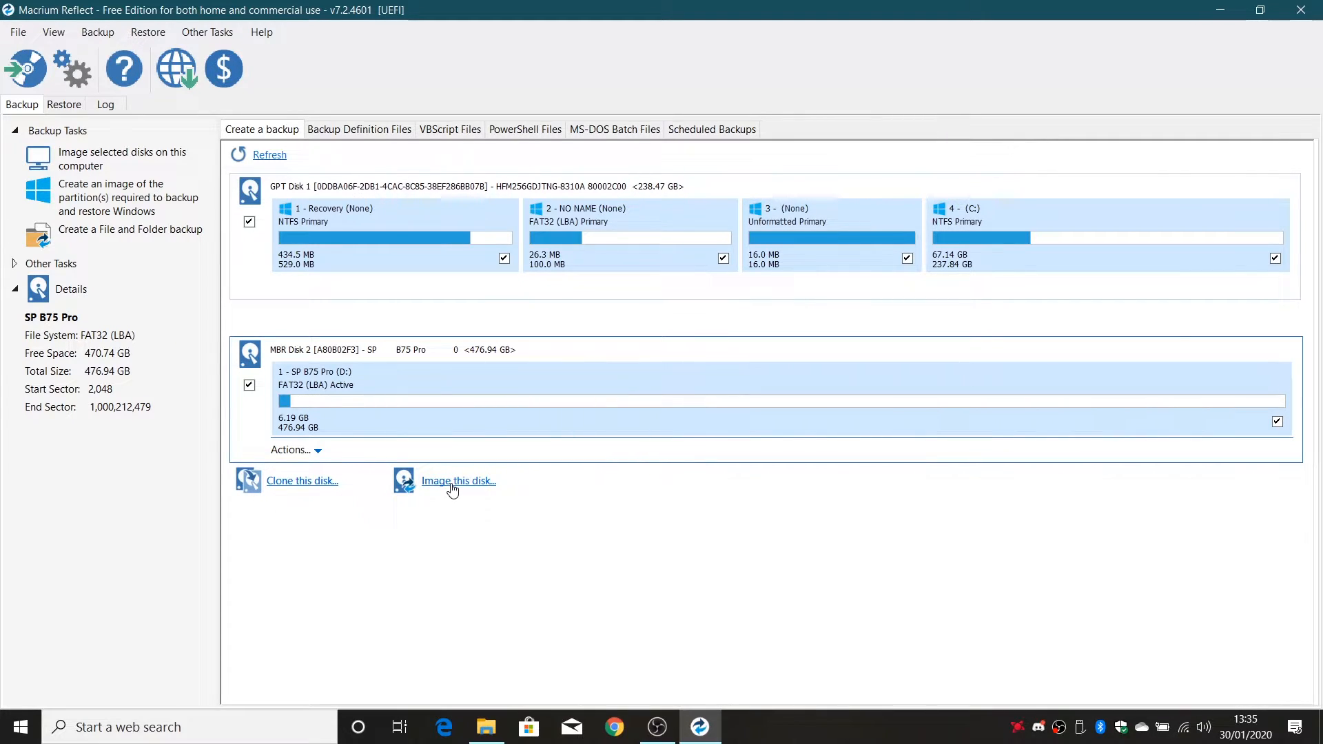
mouse_move(251, 262)
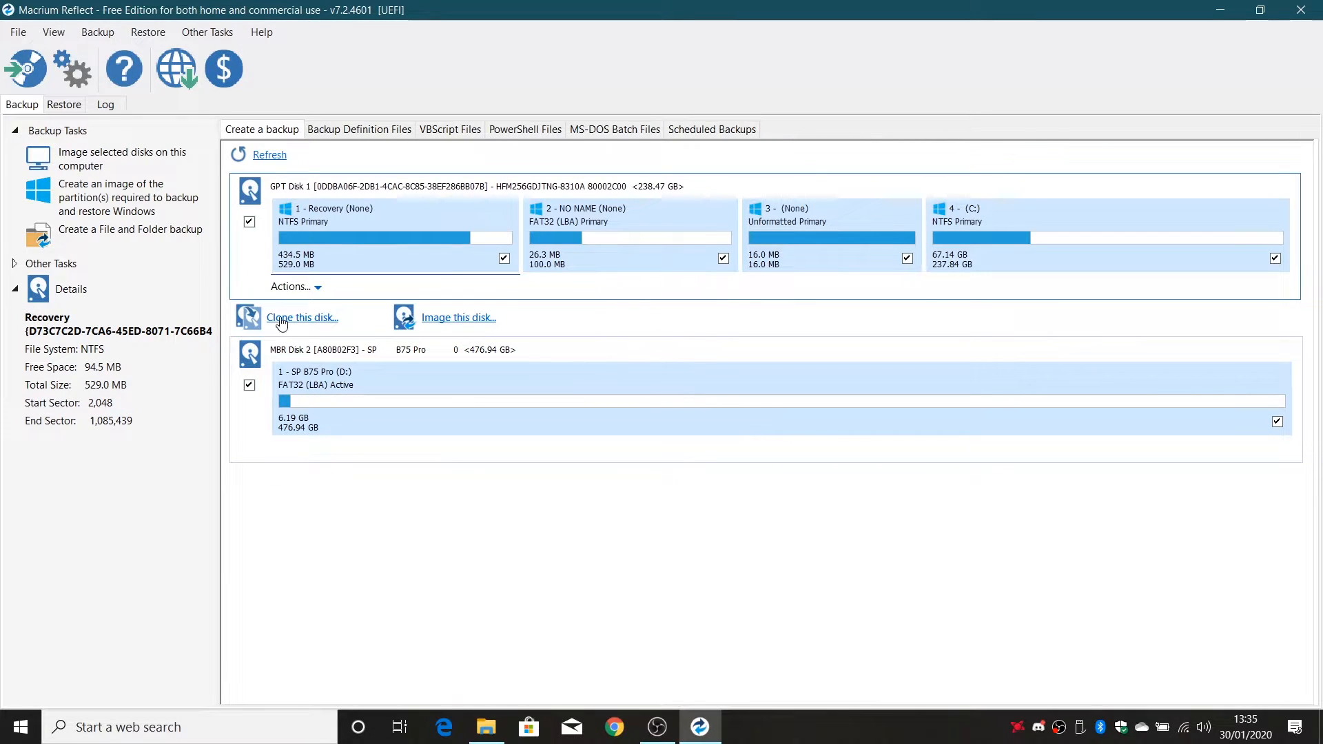
mouse_move(295, 335)
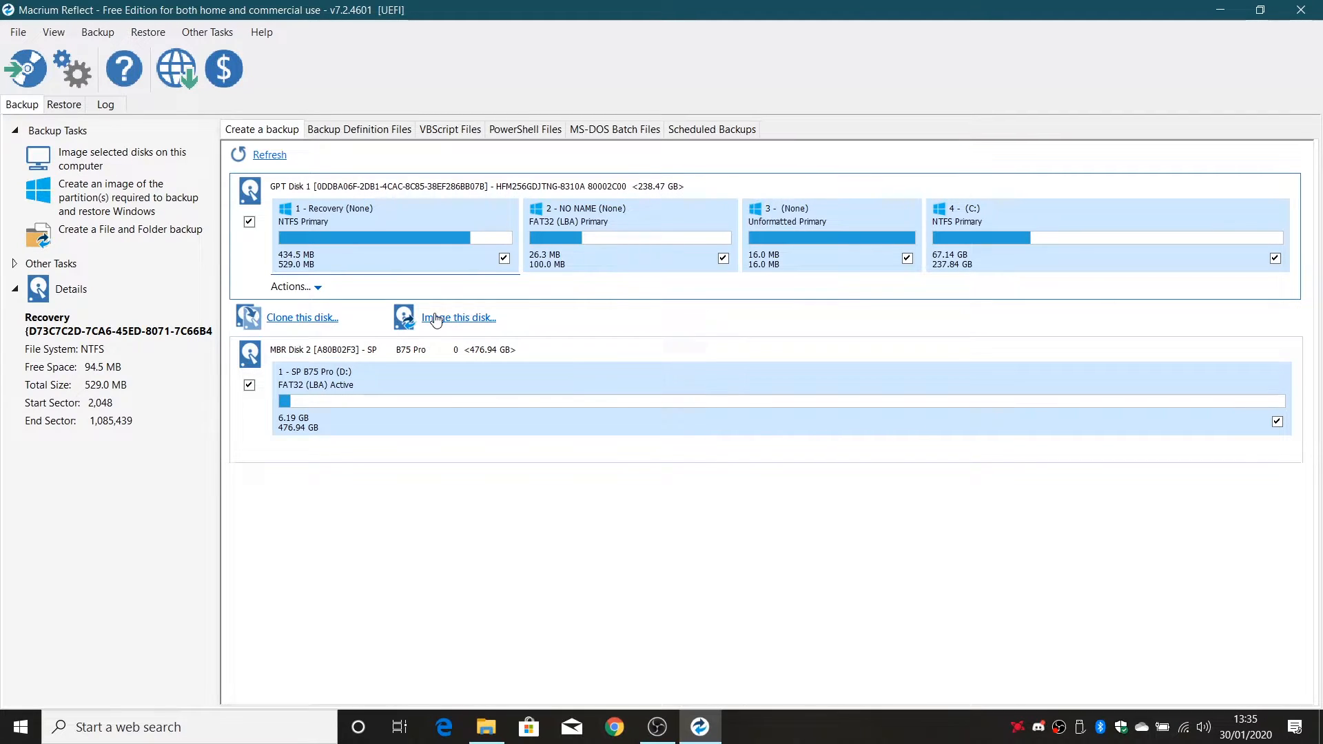
mouse_move(465, 406)
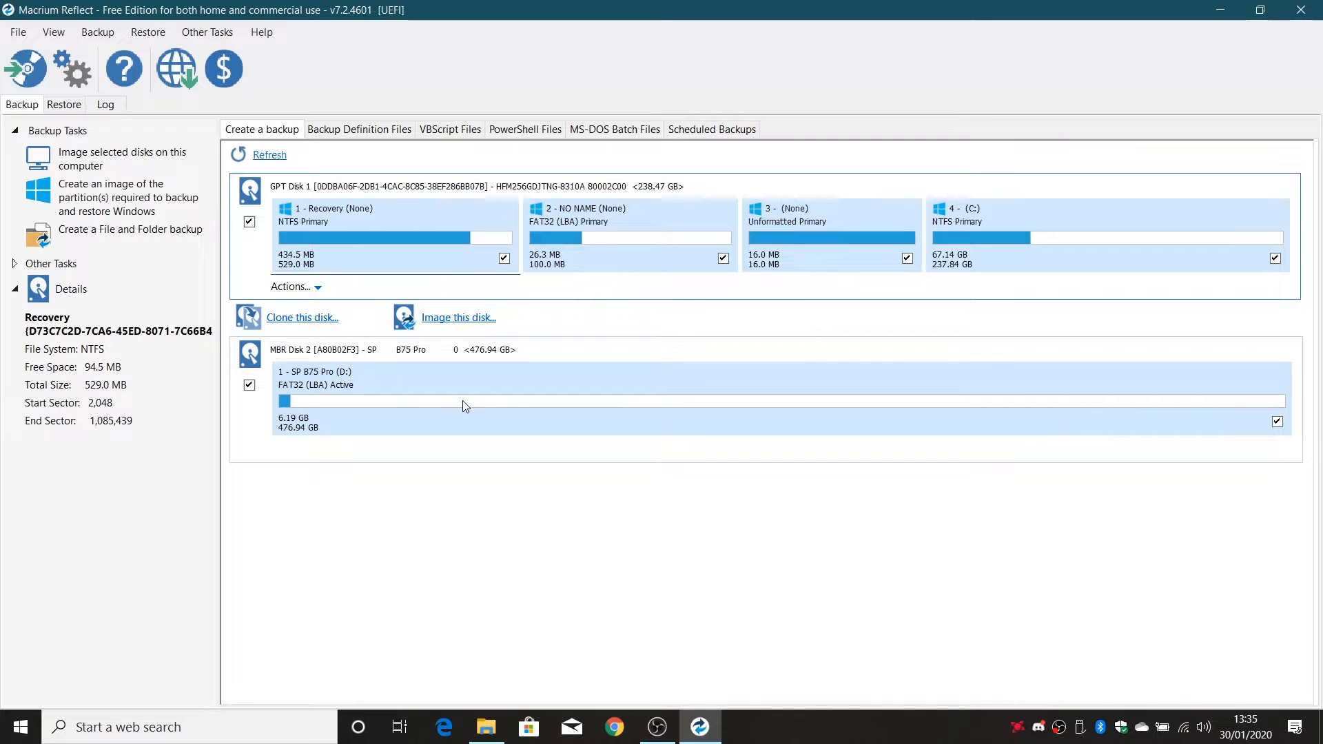
mouse_move(349, 416)
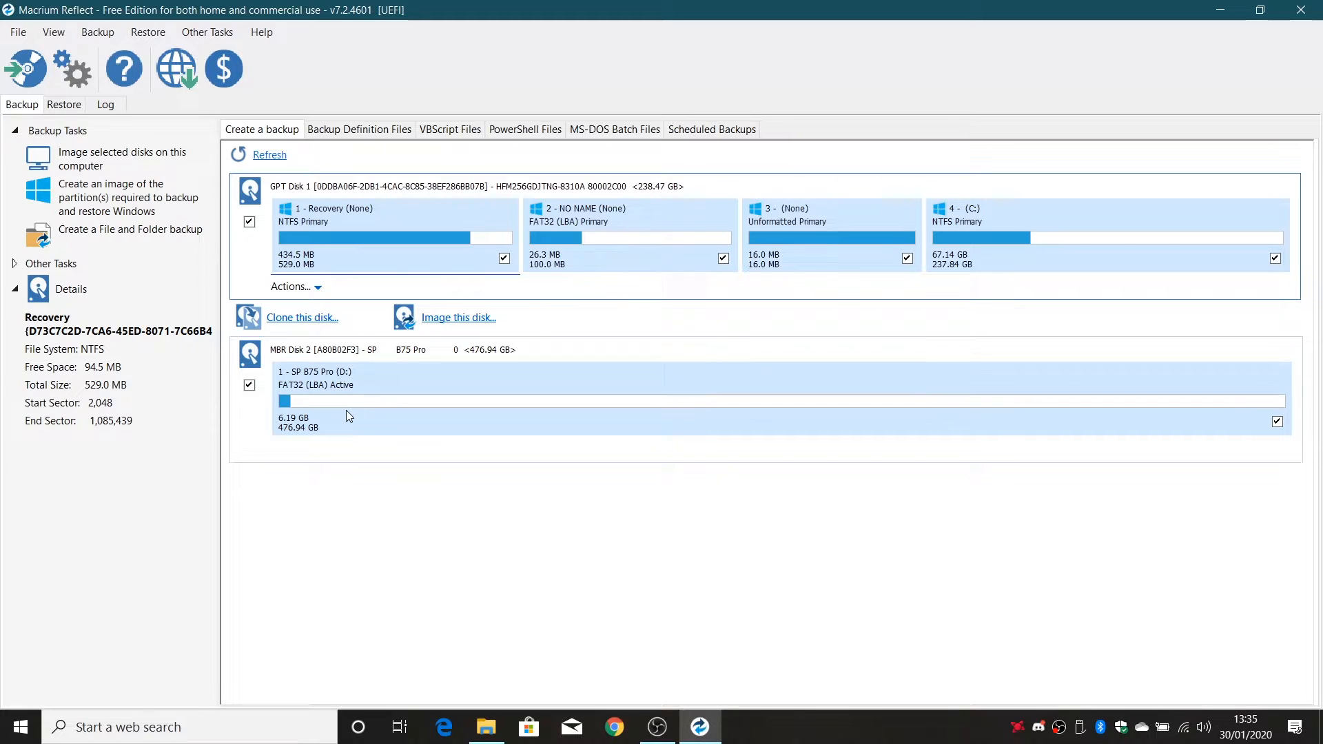
mouse_move(328, 398)
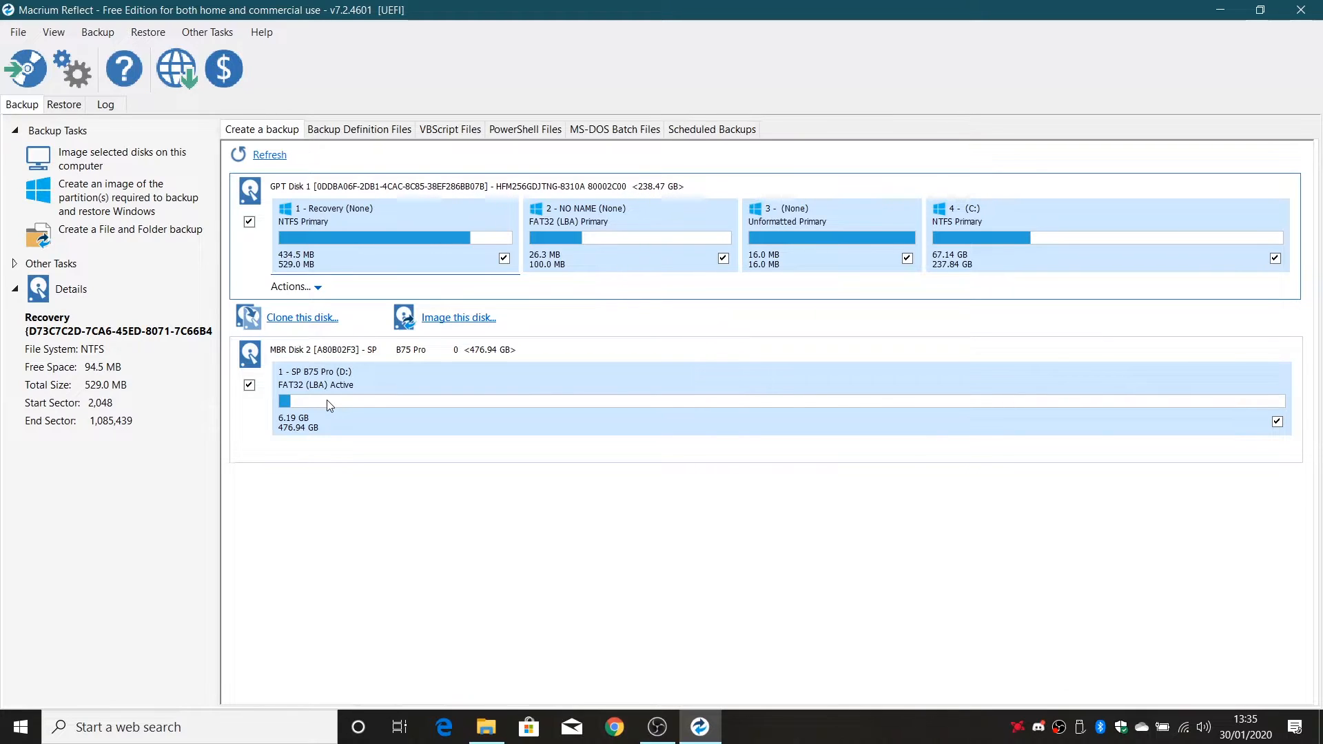
mouse_move(339, 372)
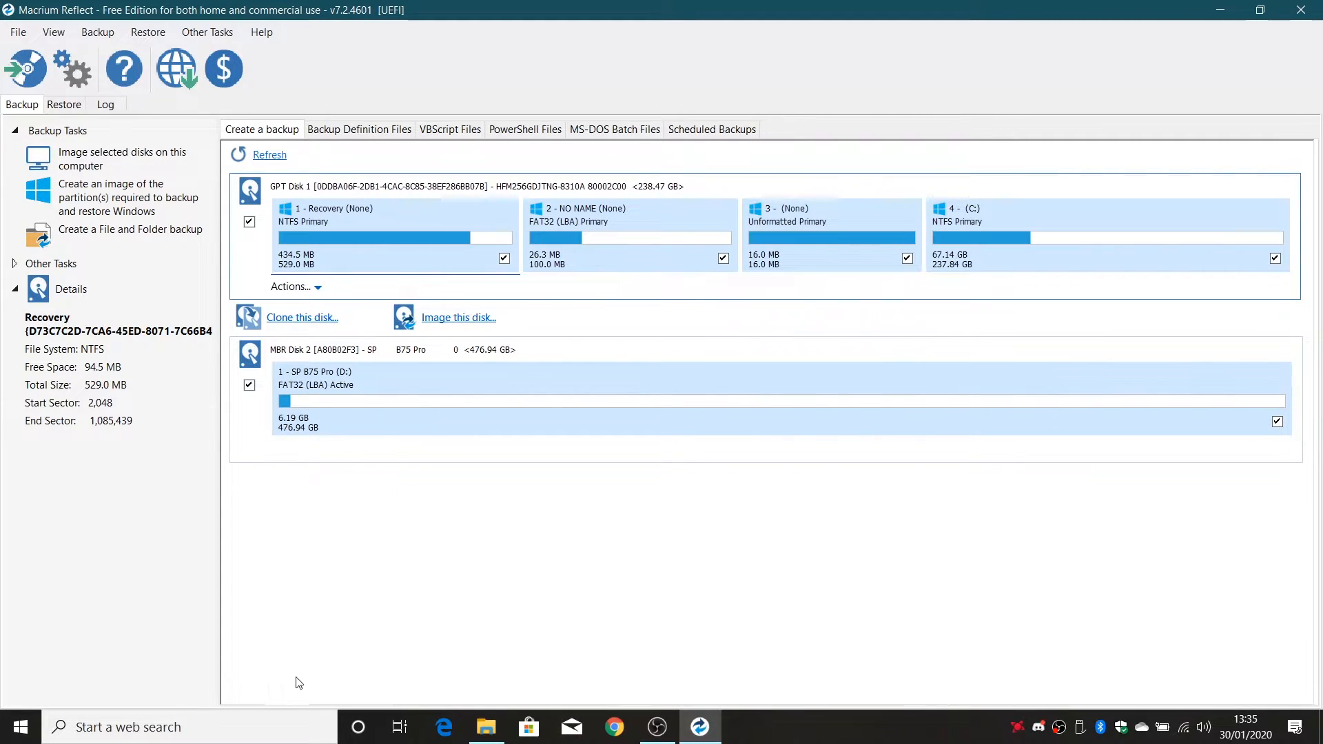
mouse_move(444, 727)
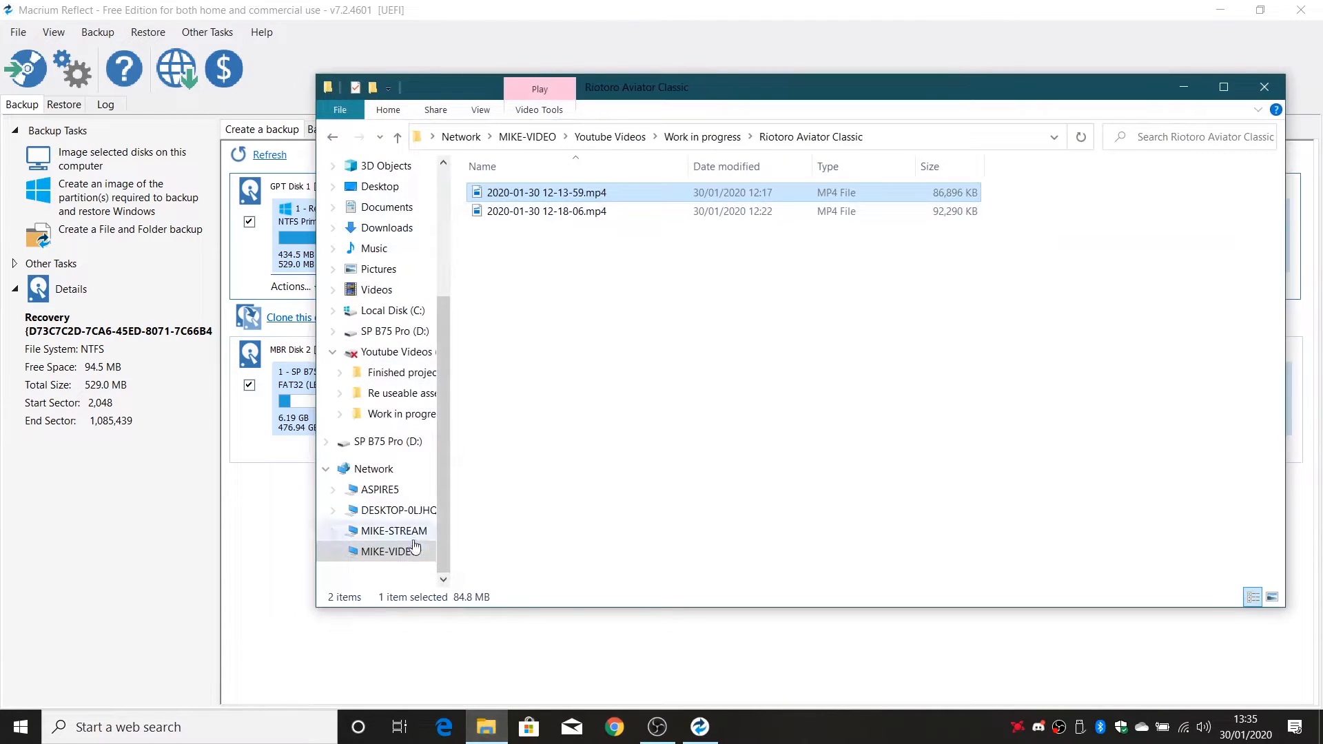
Quick-format the SP B75 Pro (D:) drive as NTFS, accepting the data-erase warning
left_click(389, 441)
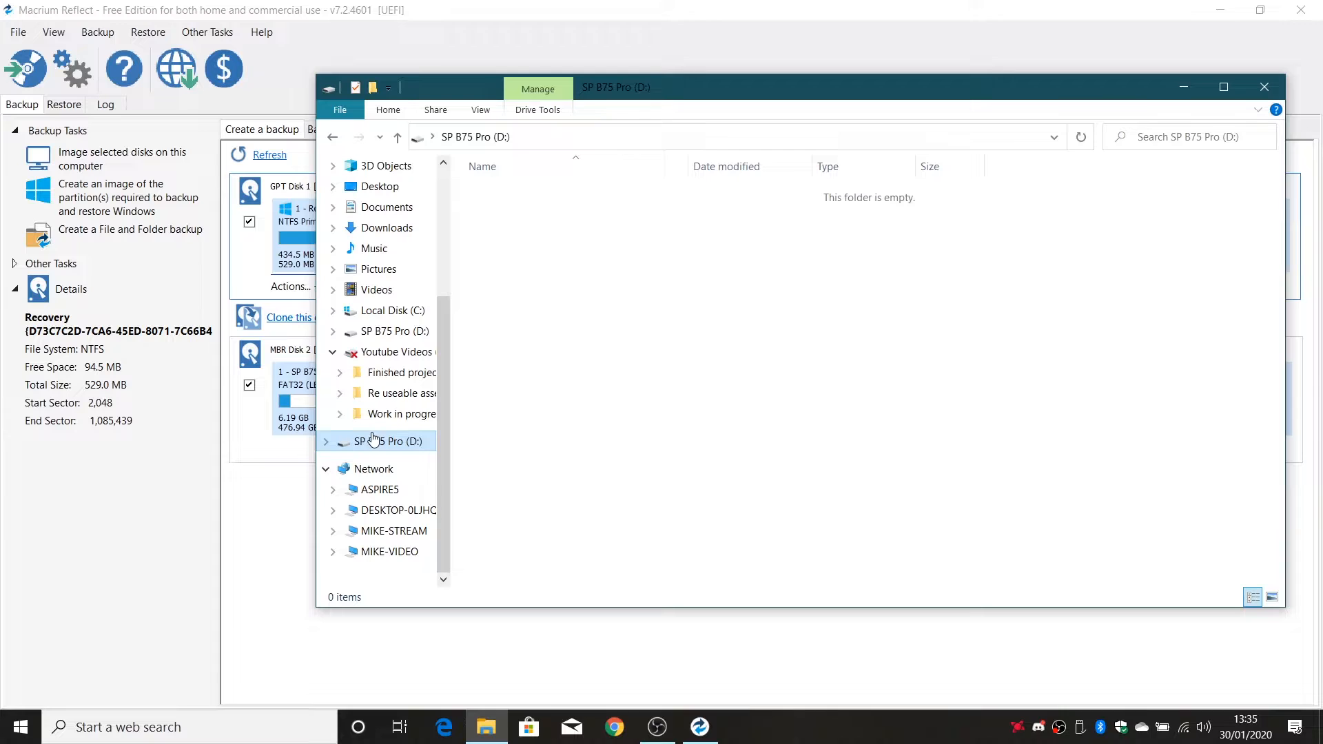
right_click(377, 441)
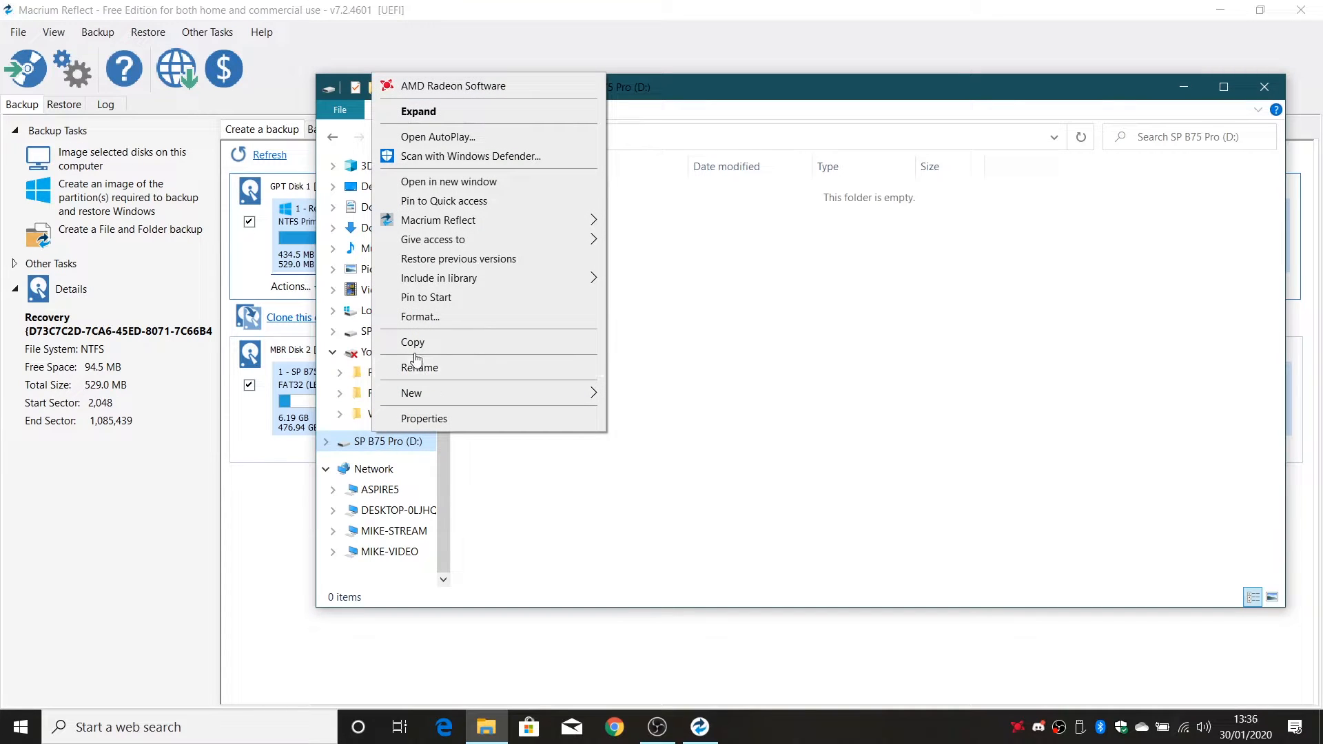
left_click(419, 317)
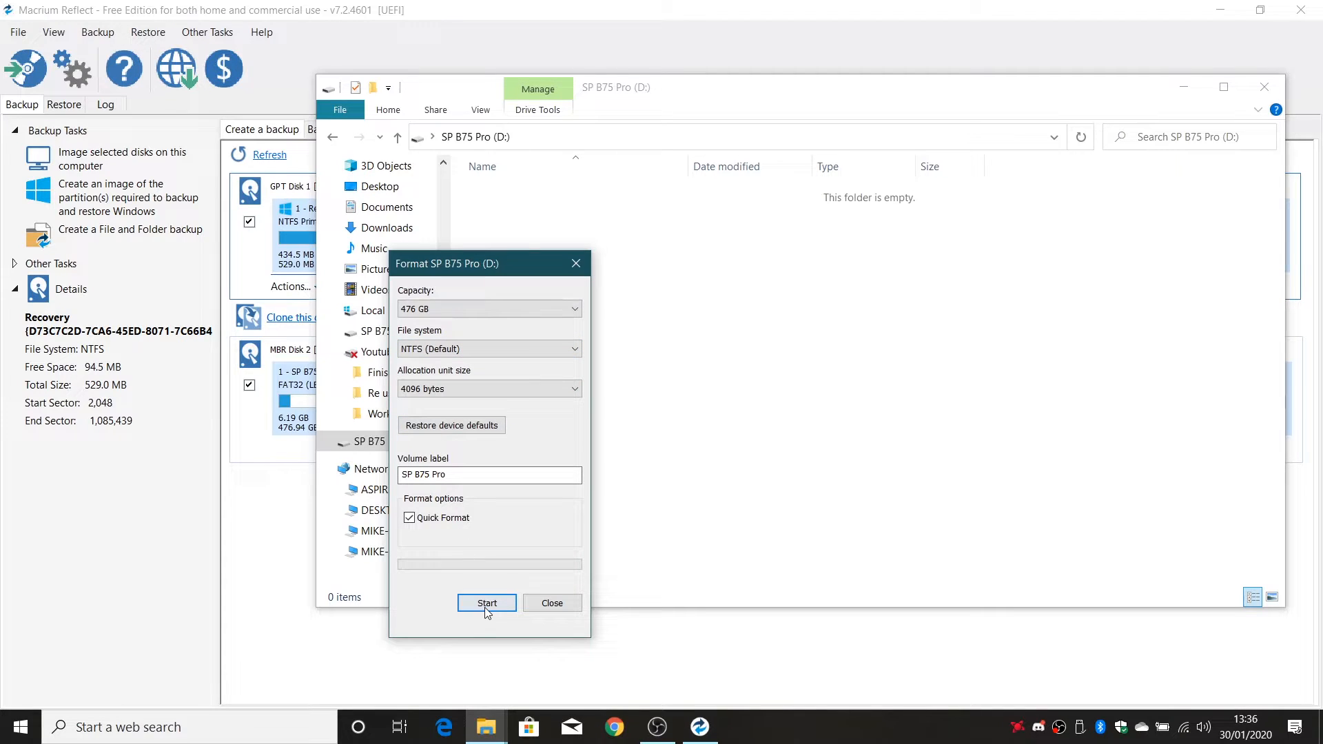
left_click(487, 604)
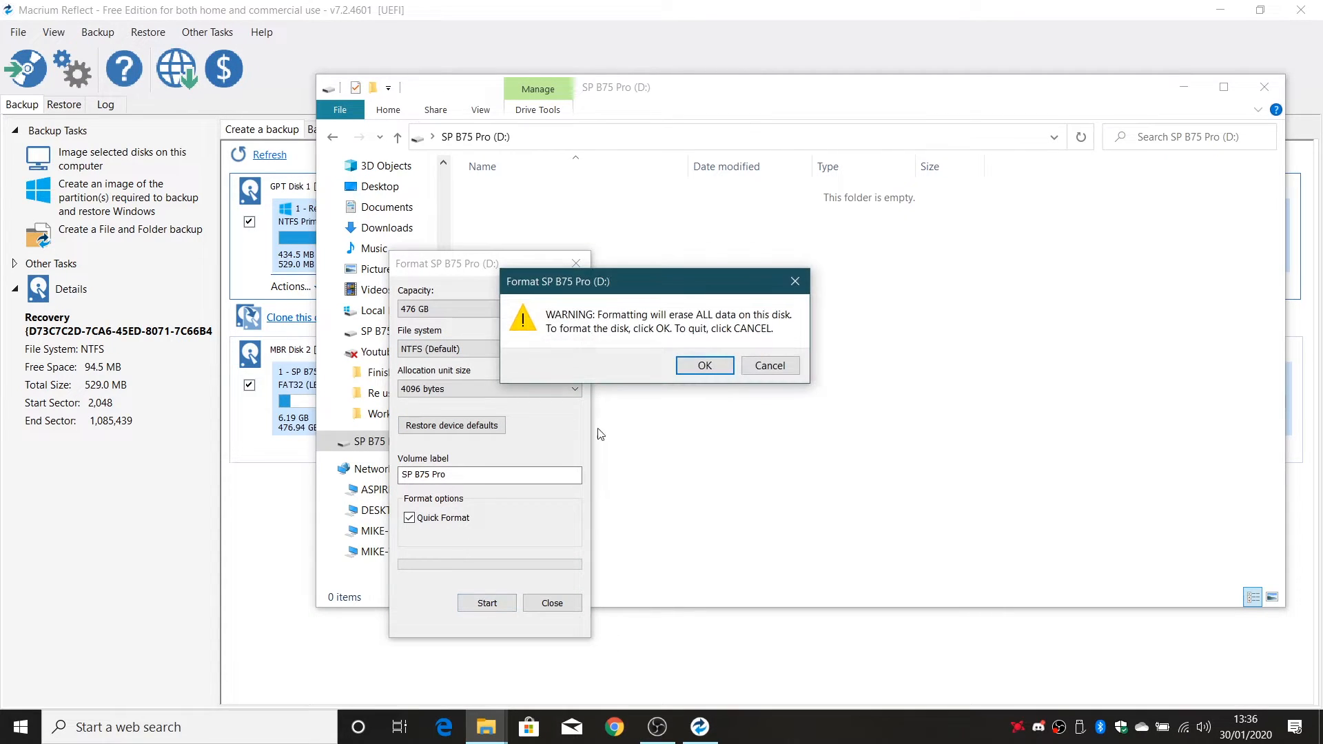
left_click(705, 366)
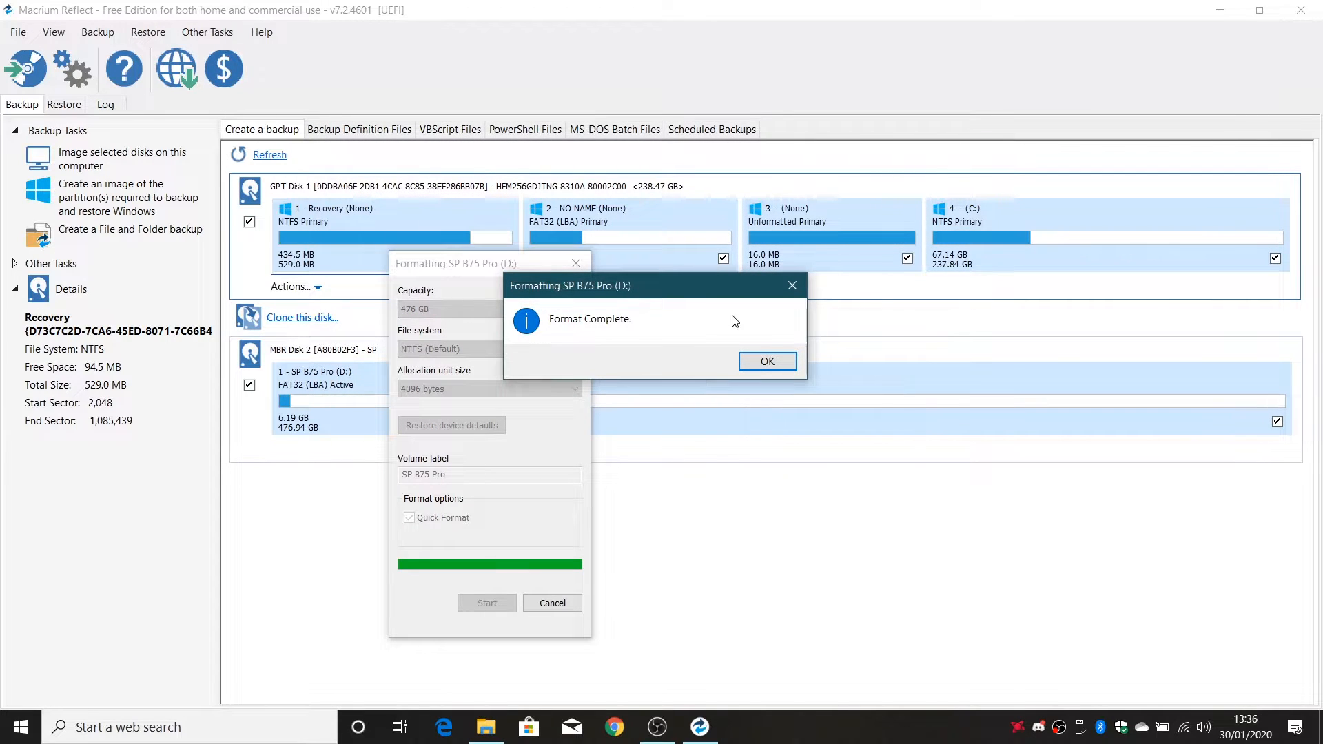
Dismiss Format Complete and refresh Reflect's disk list to show D: as NTFS
left_click(766, 361)
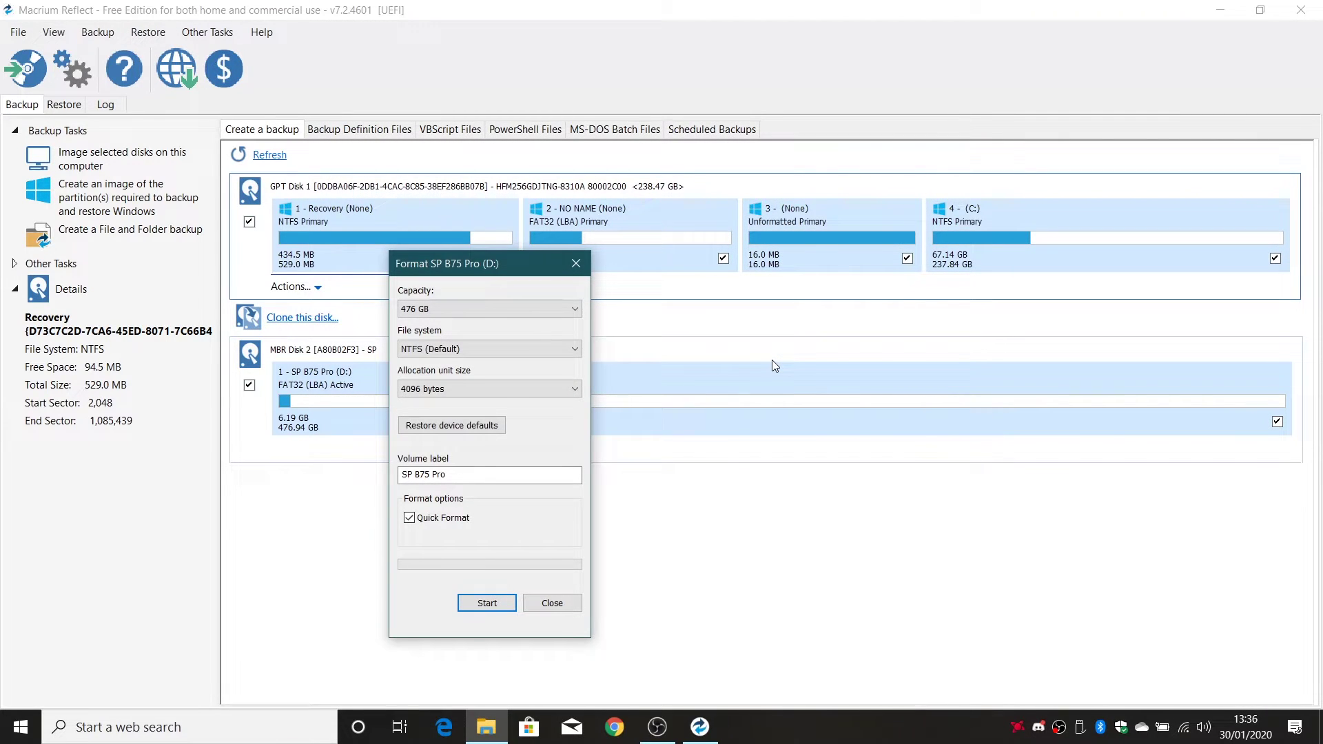
mouse_move(617, 434)
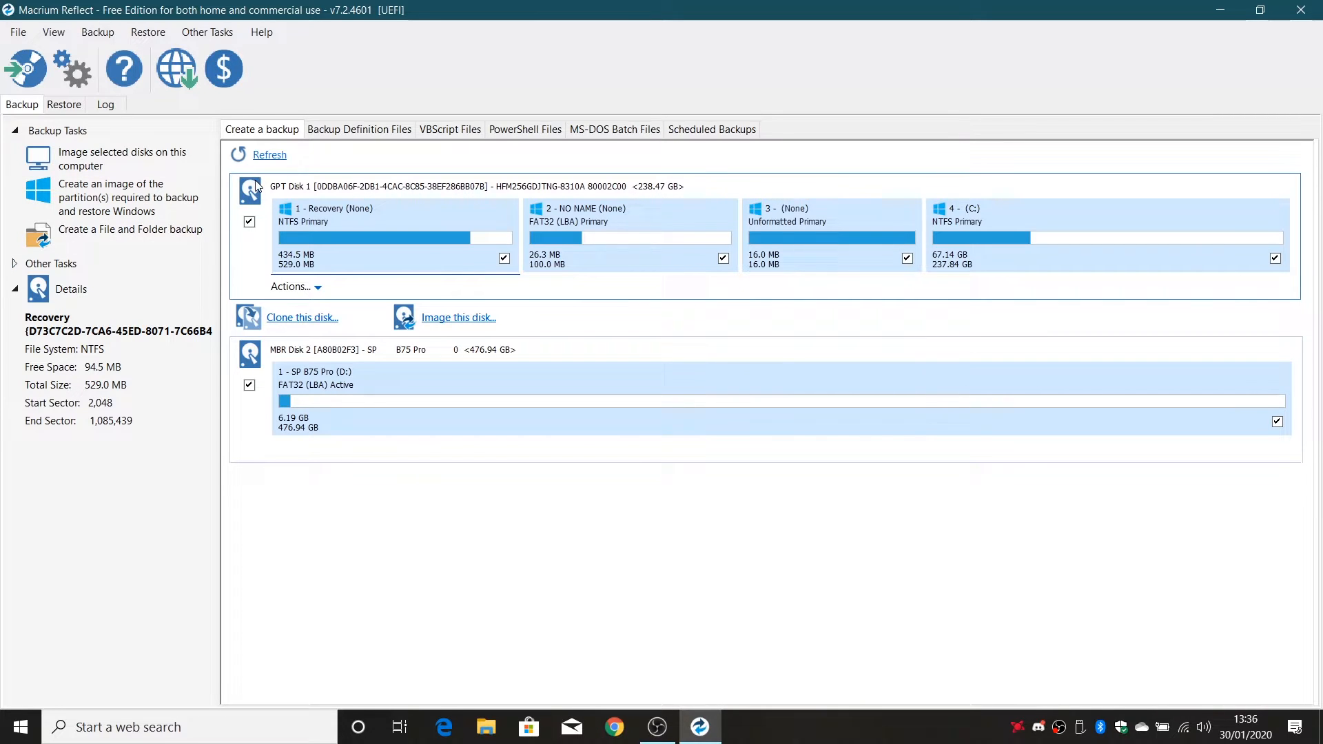
left_click(270, 154)
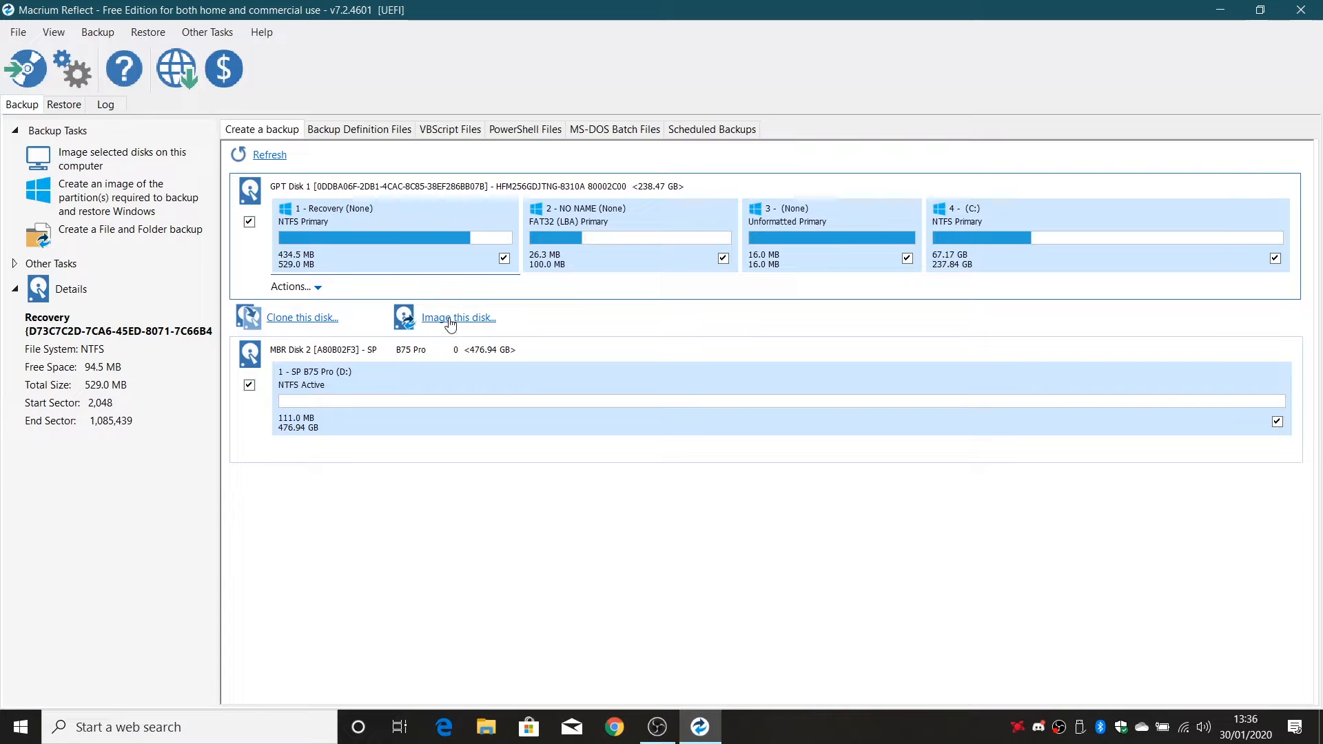
Start imaging the system disk and set SP B75 Pro (D:) as the image destination folder
left_click(457, 317)
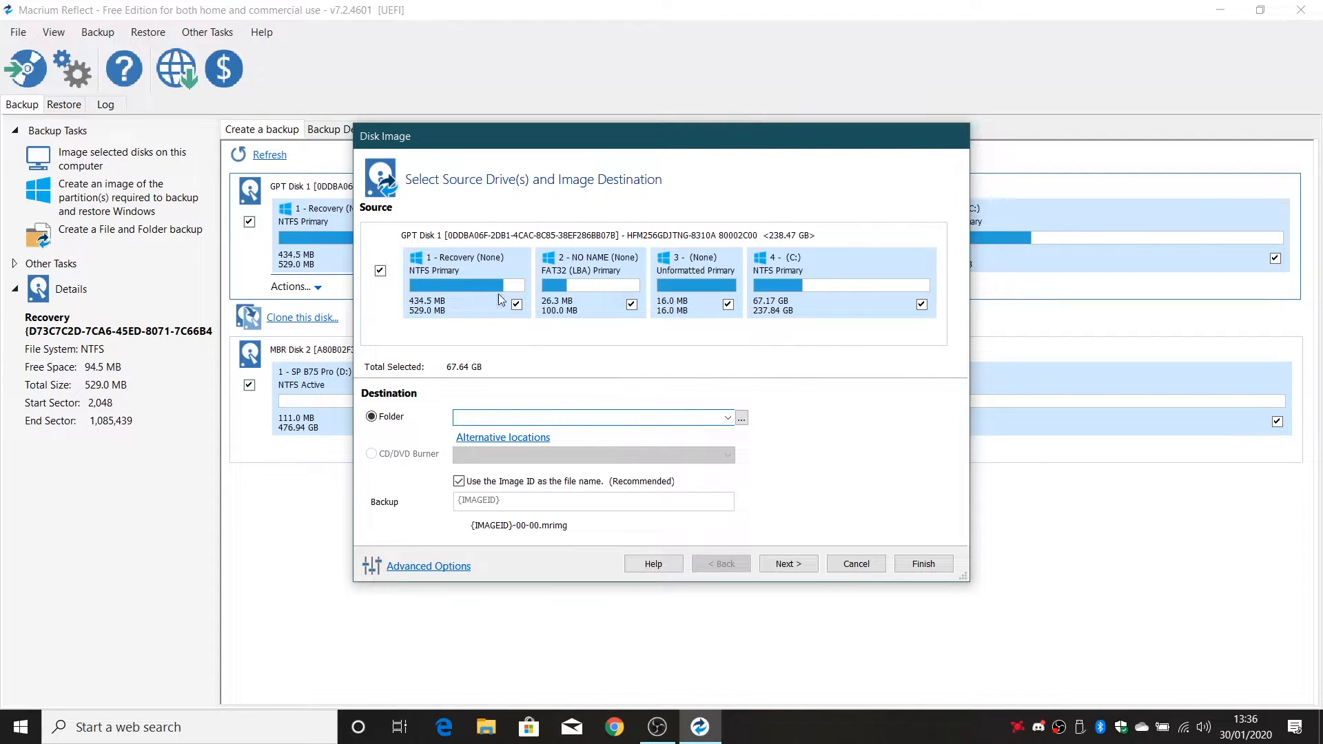
mouse_move(505, 249)
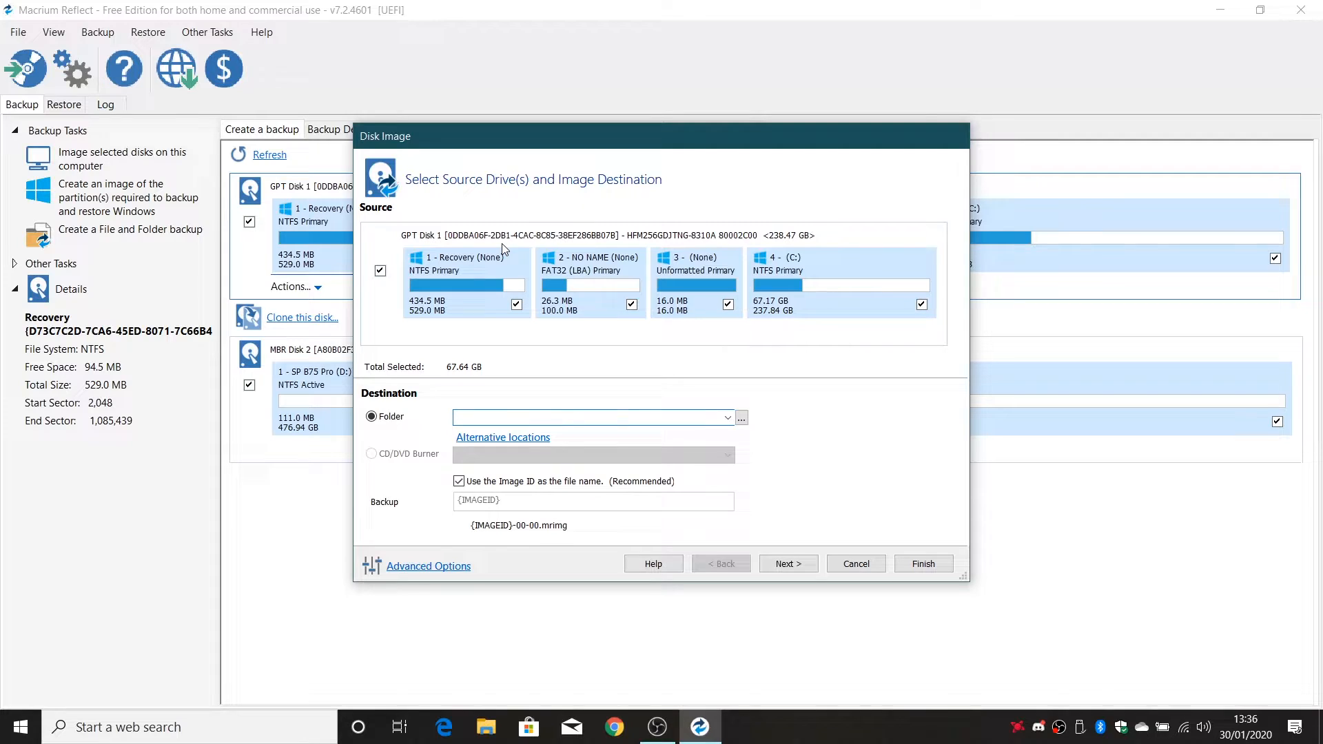
left_click(590, 417)
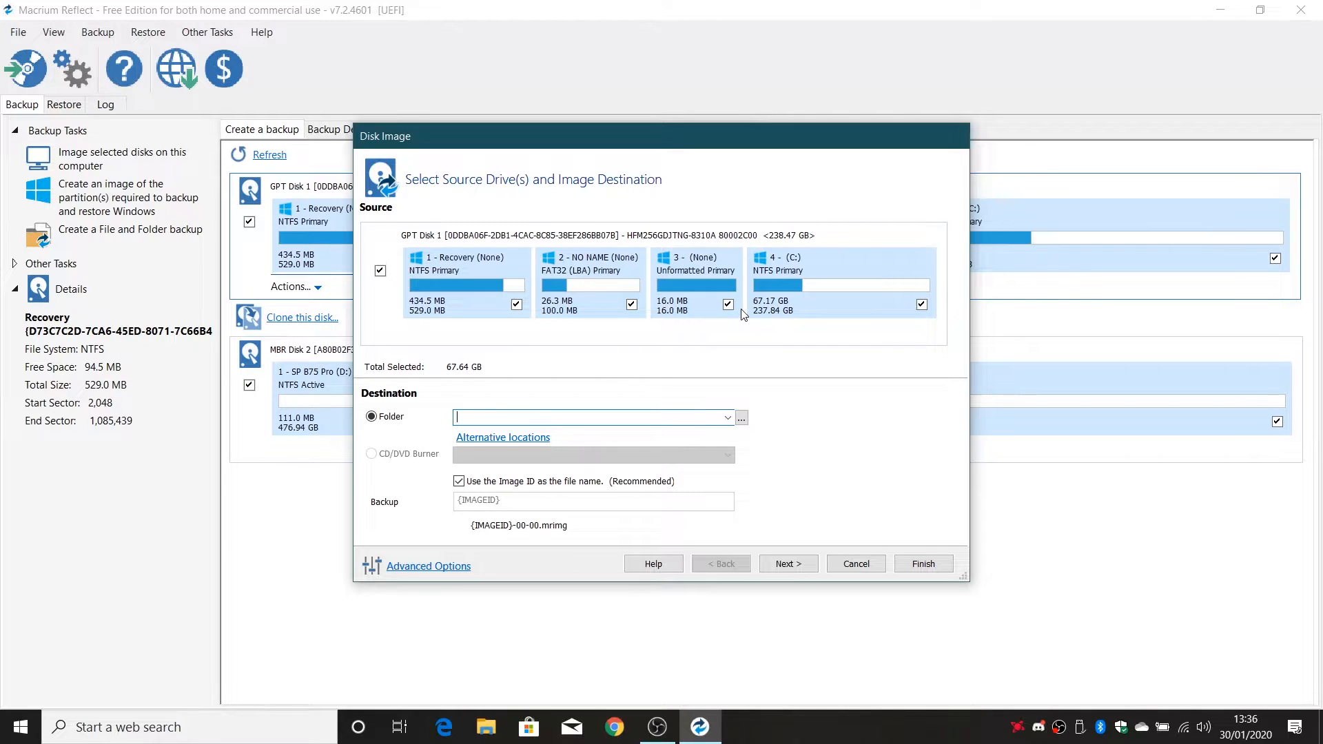
mouse_move(834, 296)
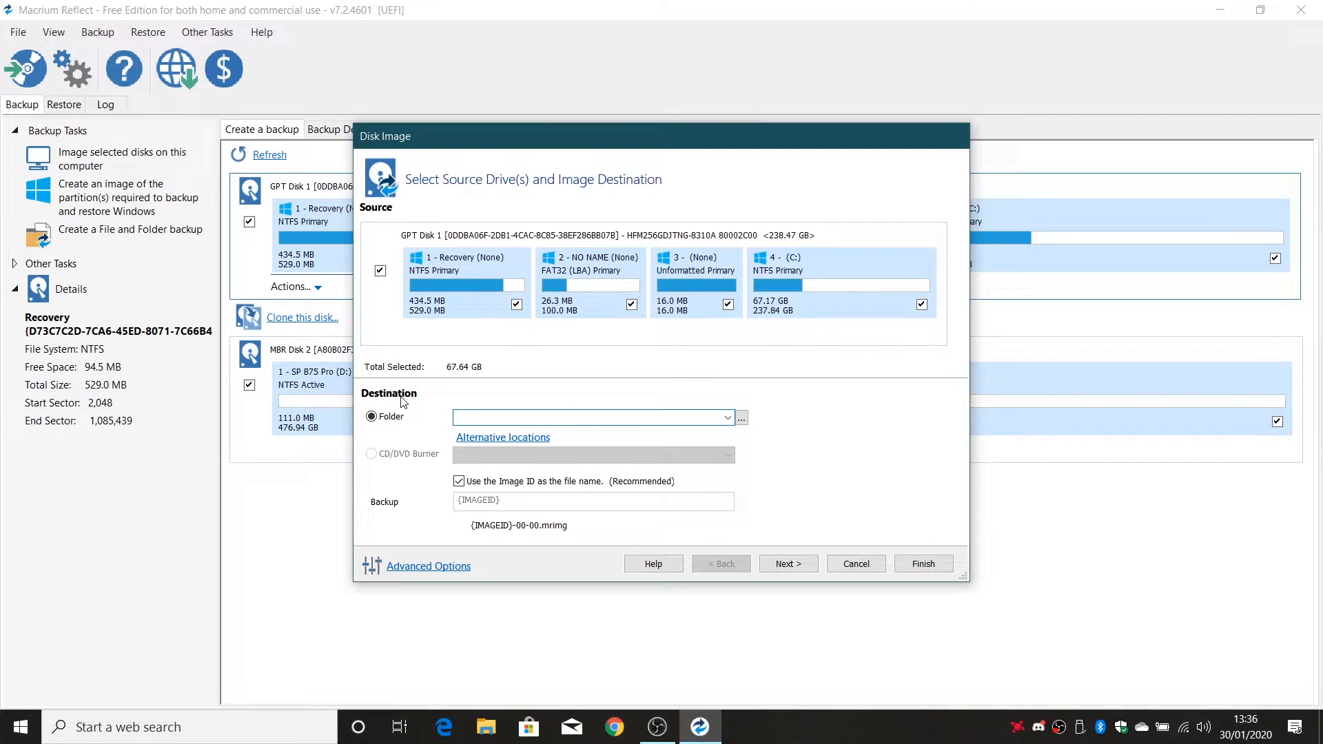
left_click(741, 417)
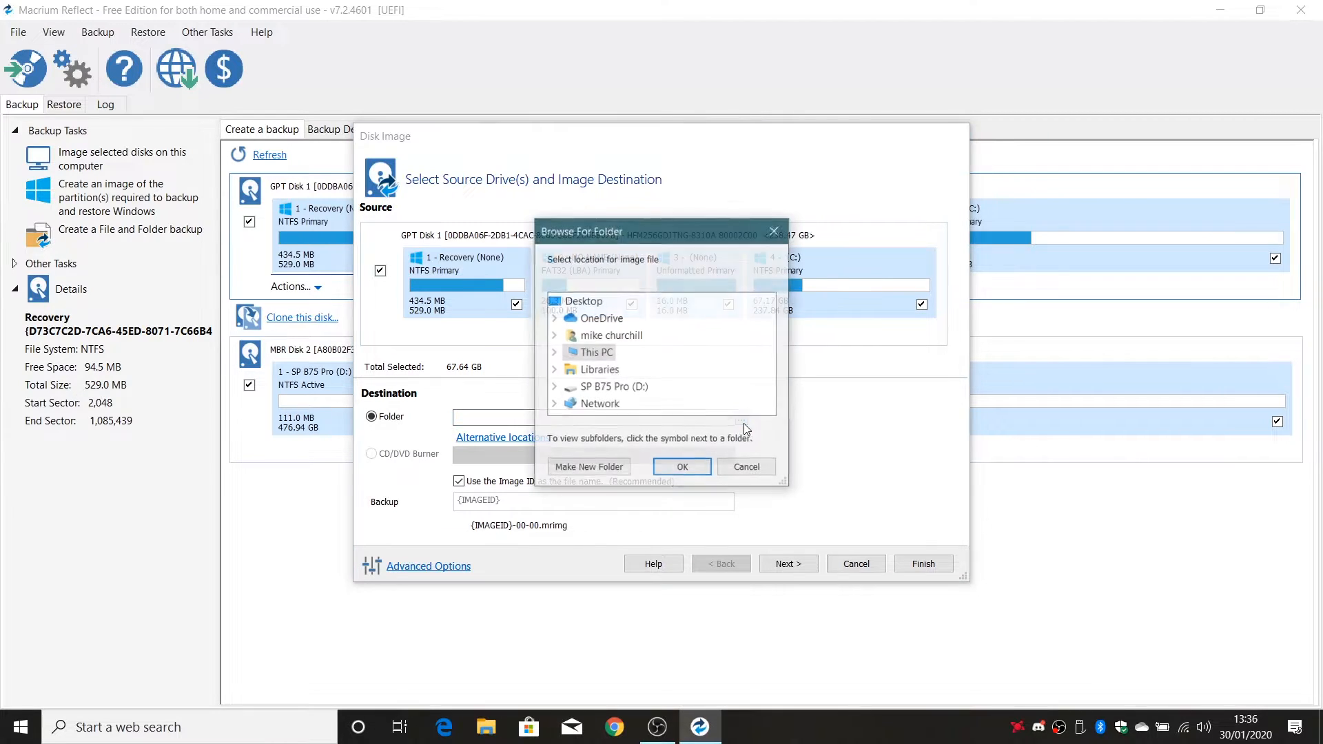
left_click(606, 386)
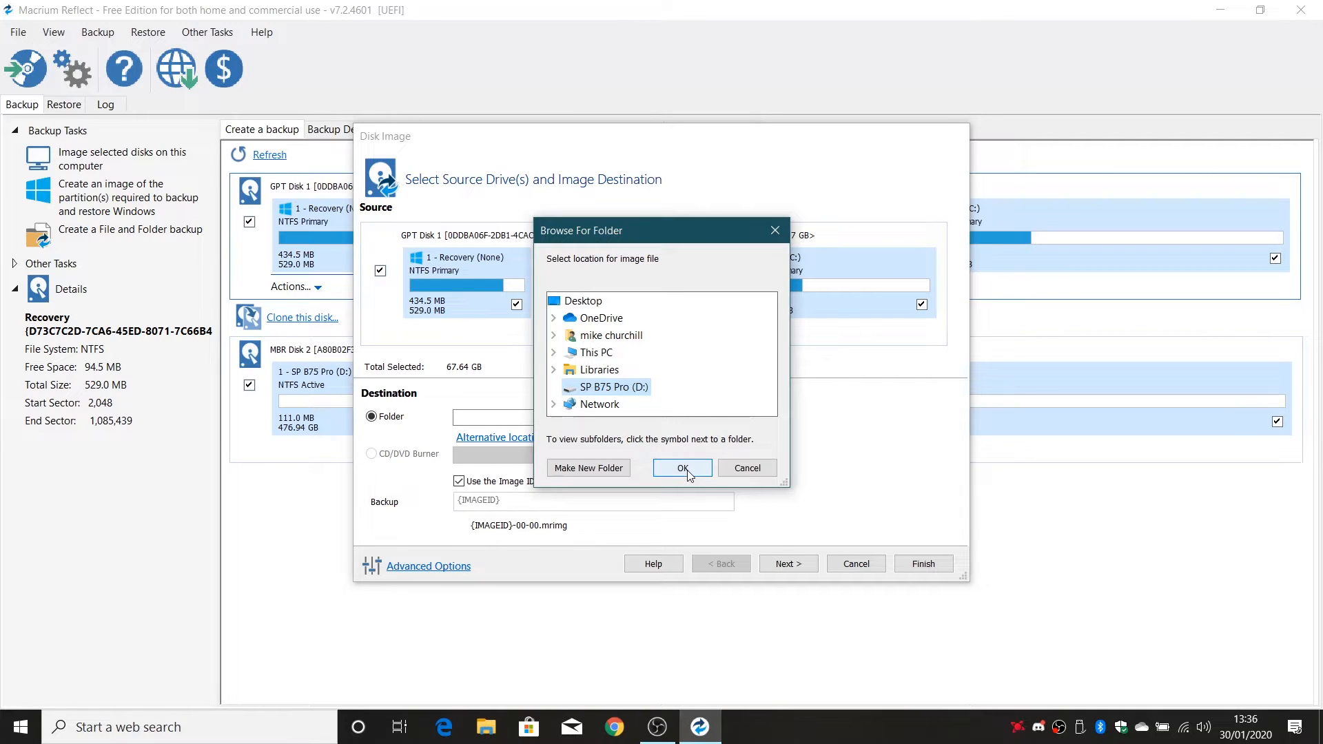
left_click(683, 468)
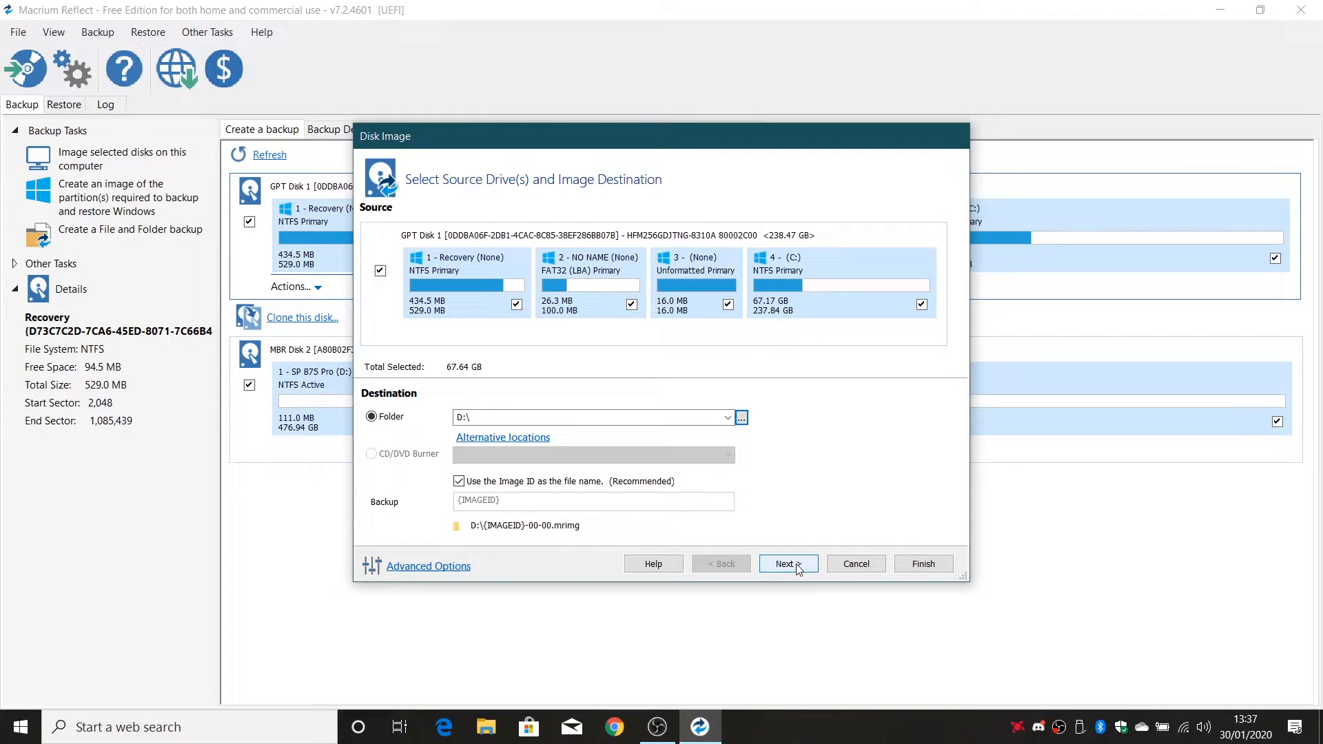
Choose the Grandfather, Father, Son template and review its weekly Differential schedule
left_click(788, 564)
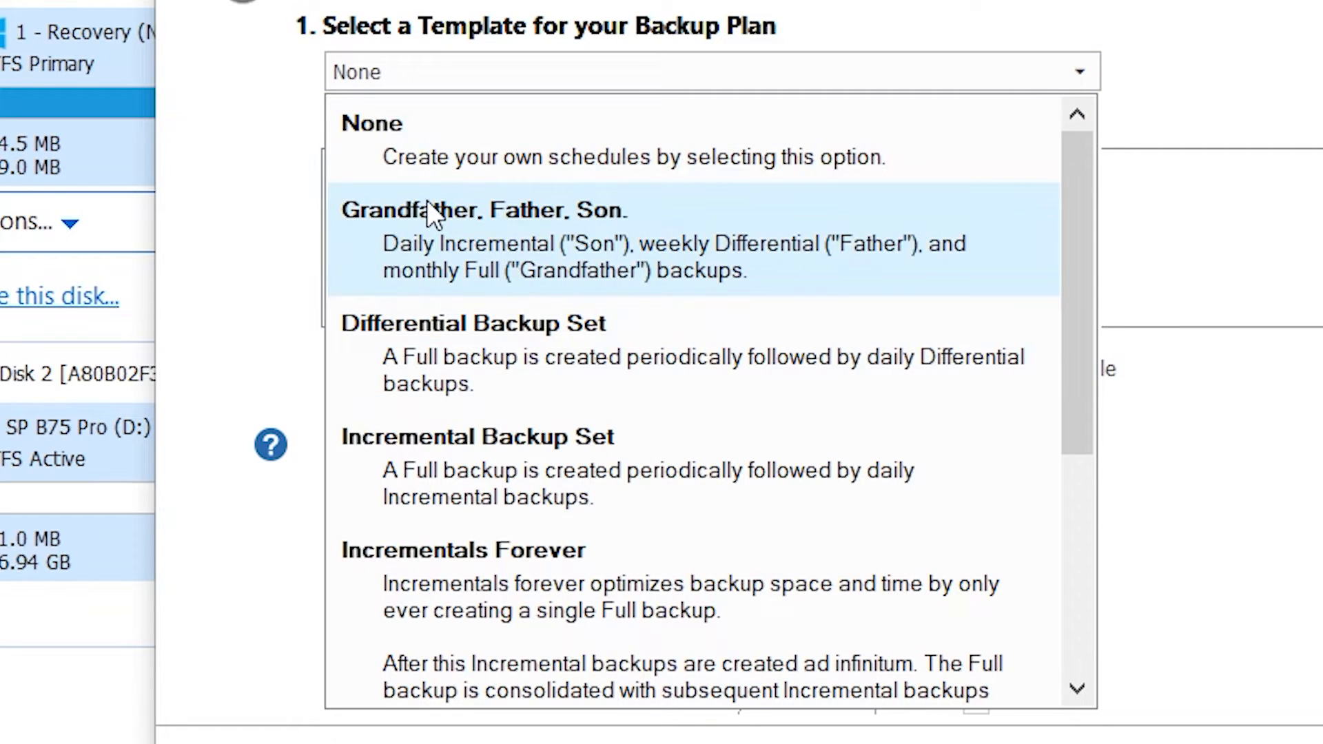
mouse_move(621, 358)
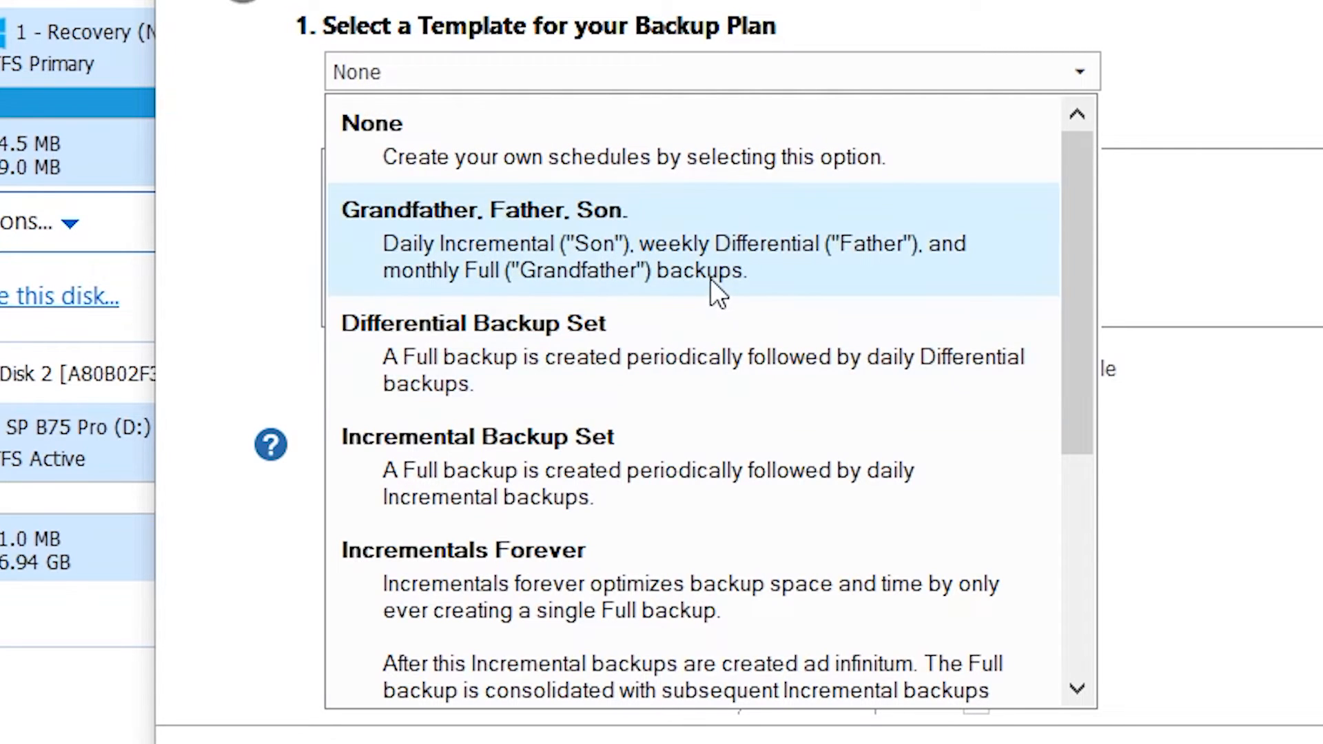
mouse_move(760, 290)
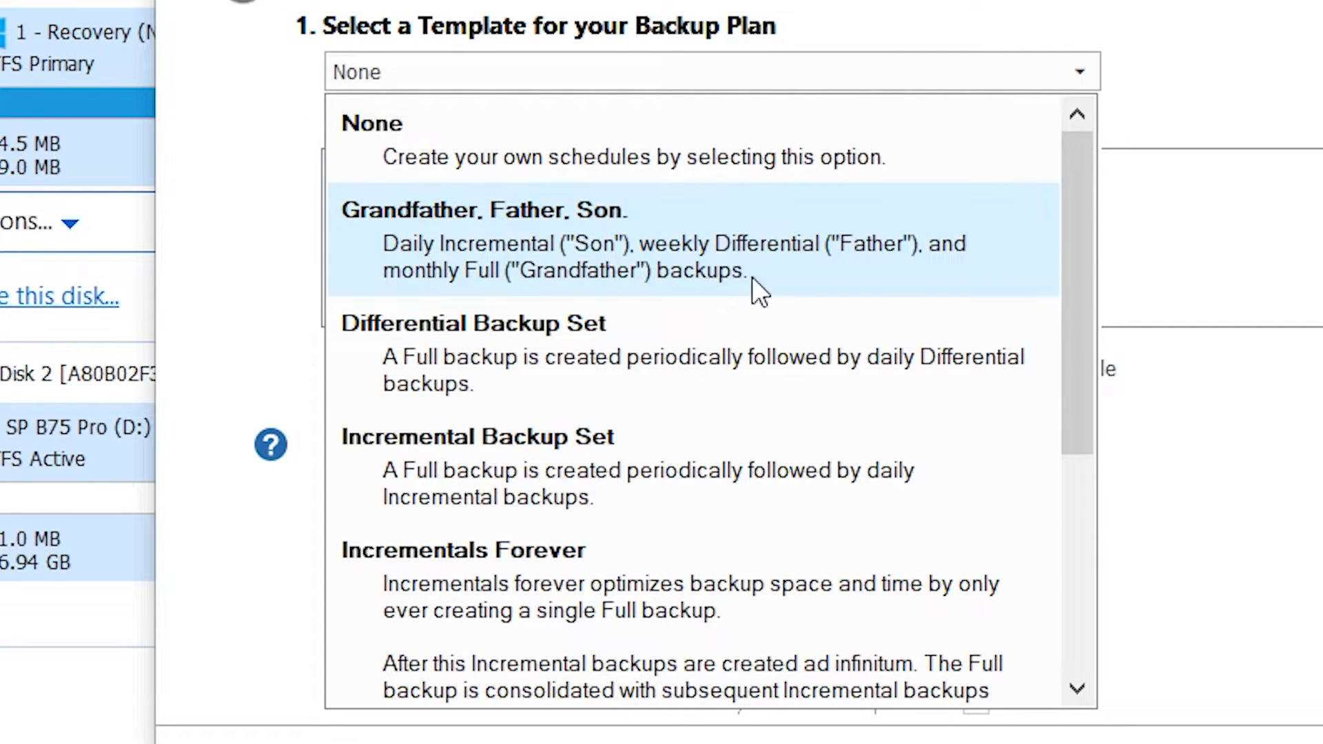
mouse_move(531, 267)
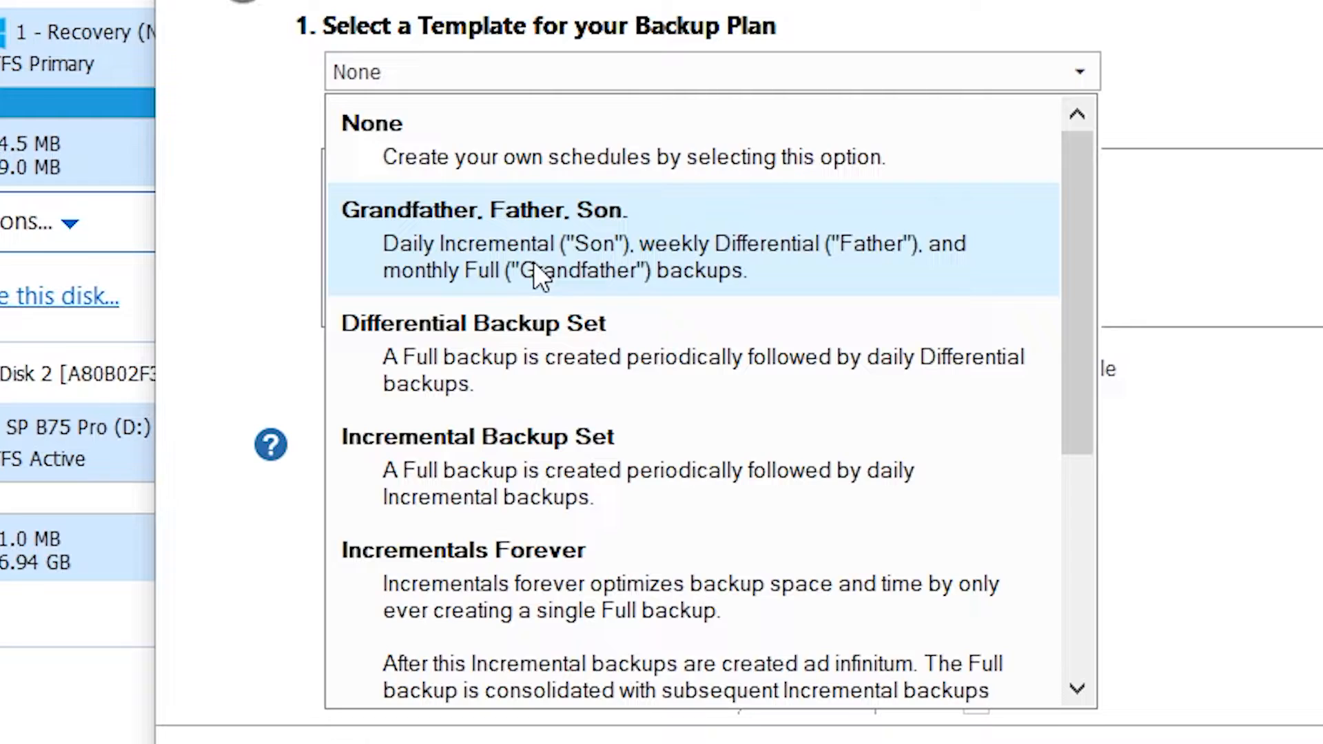
left_click(485, 210)
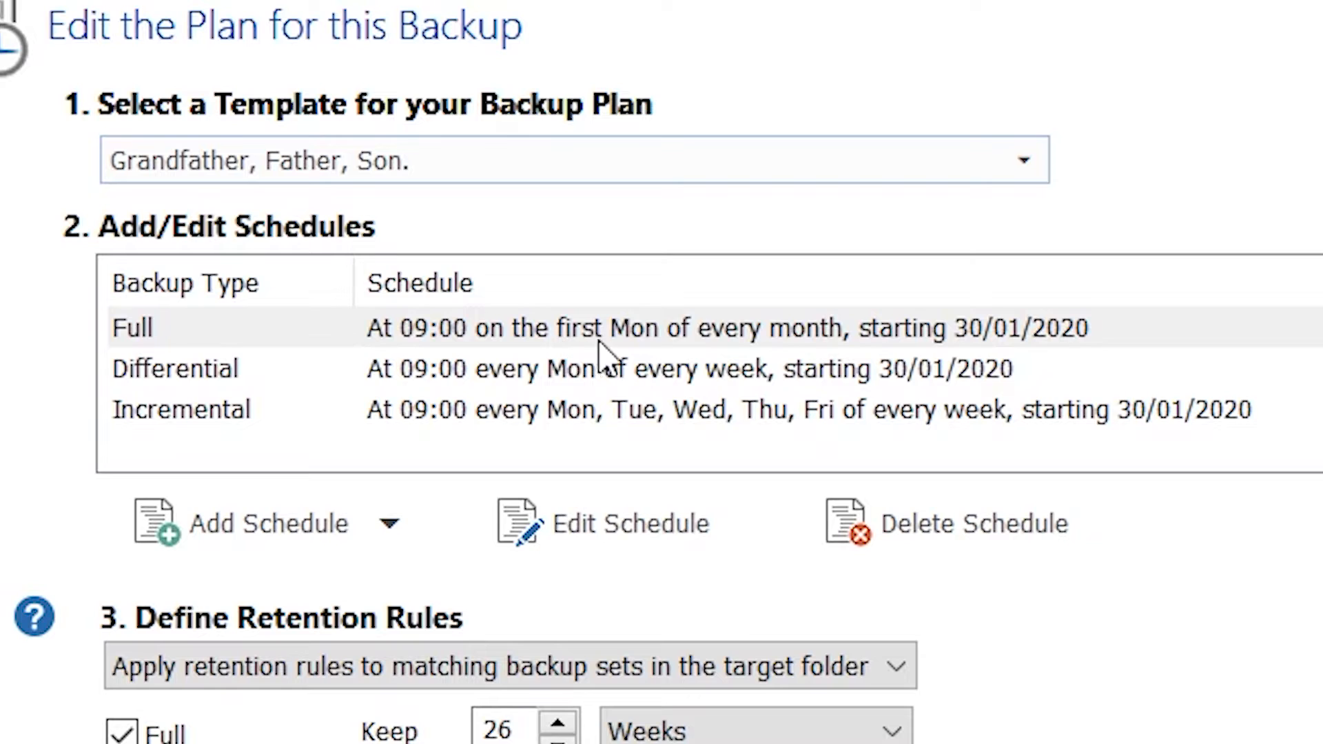
left_click(175, 369)
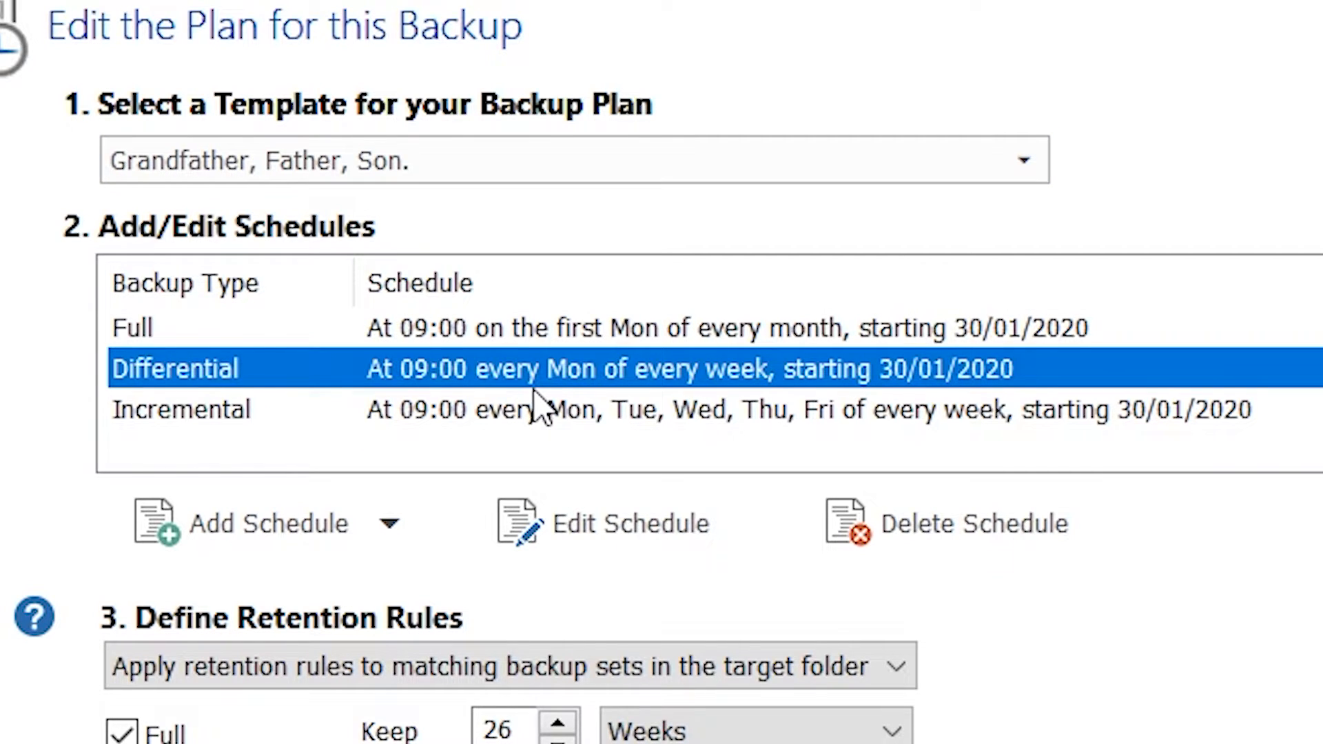
mouse_move(566, 441)
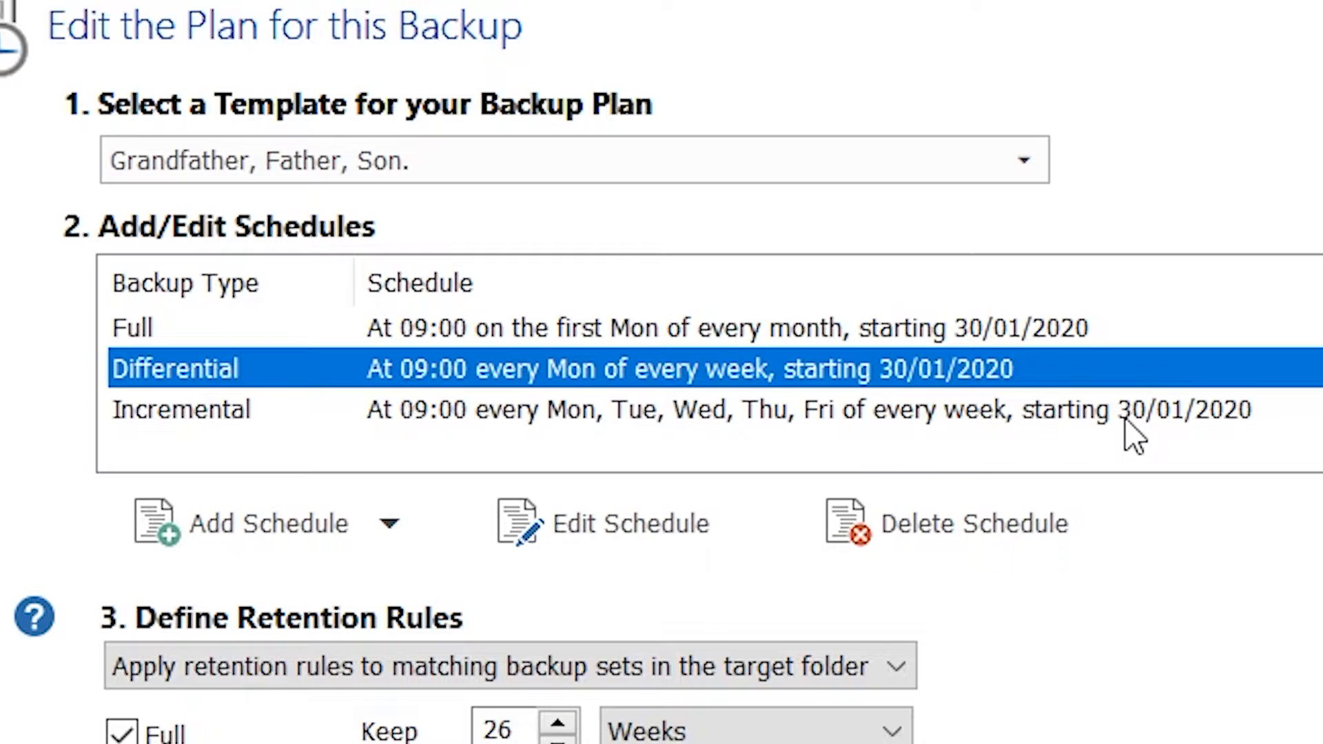
mouse_move(249, 450)
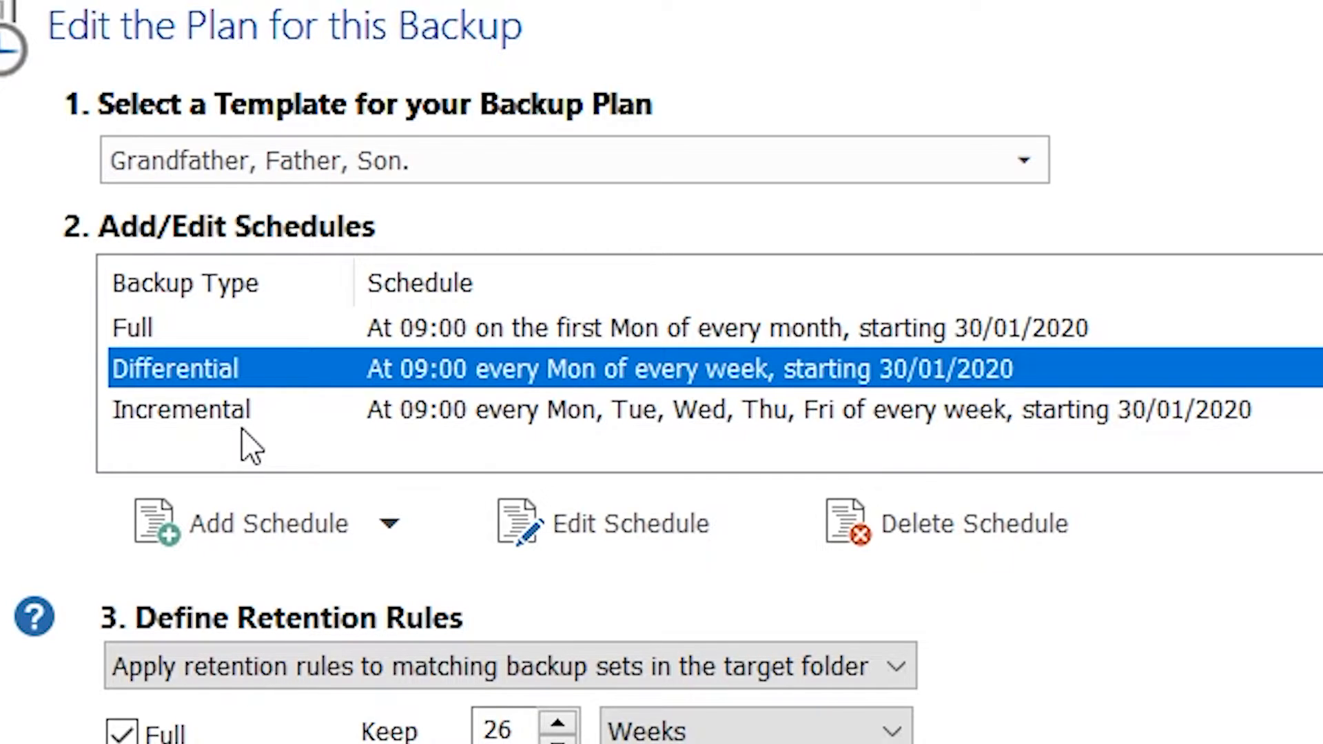
mouse_move(317, 624)
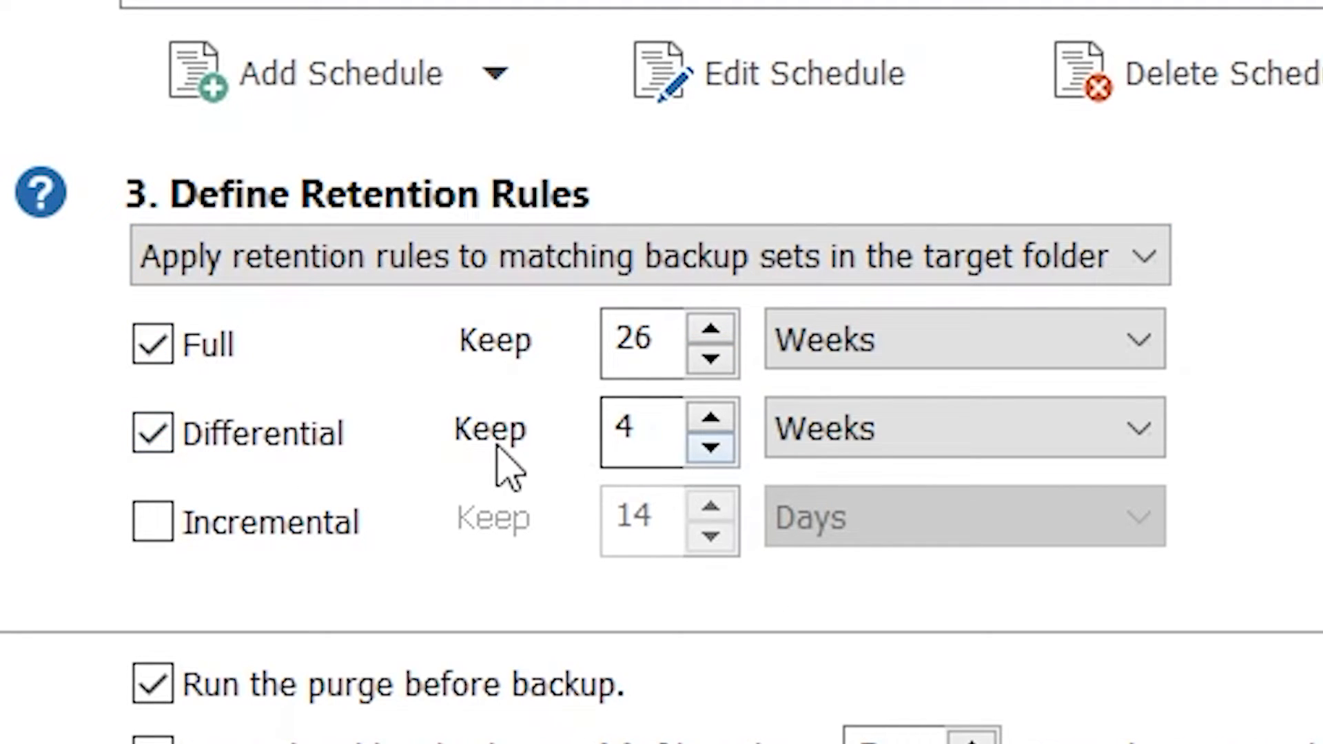
mouse_move(561, 556)
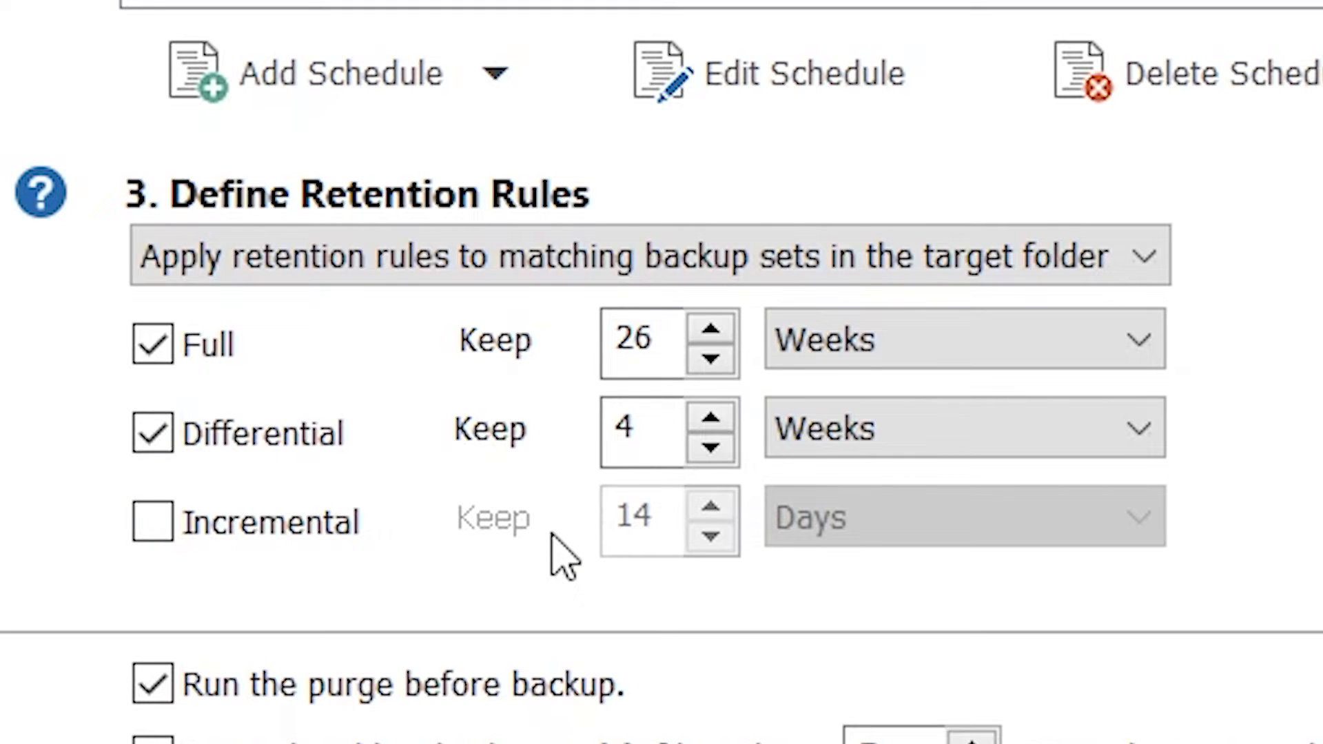
mouse_move(373, 636)
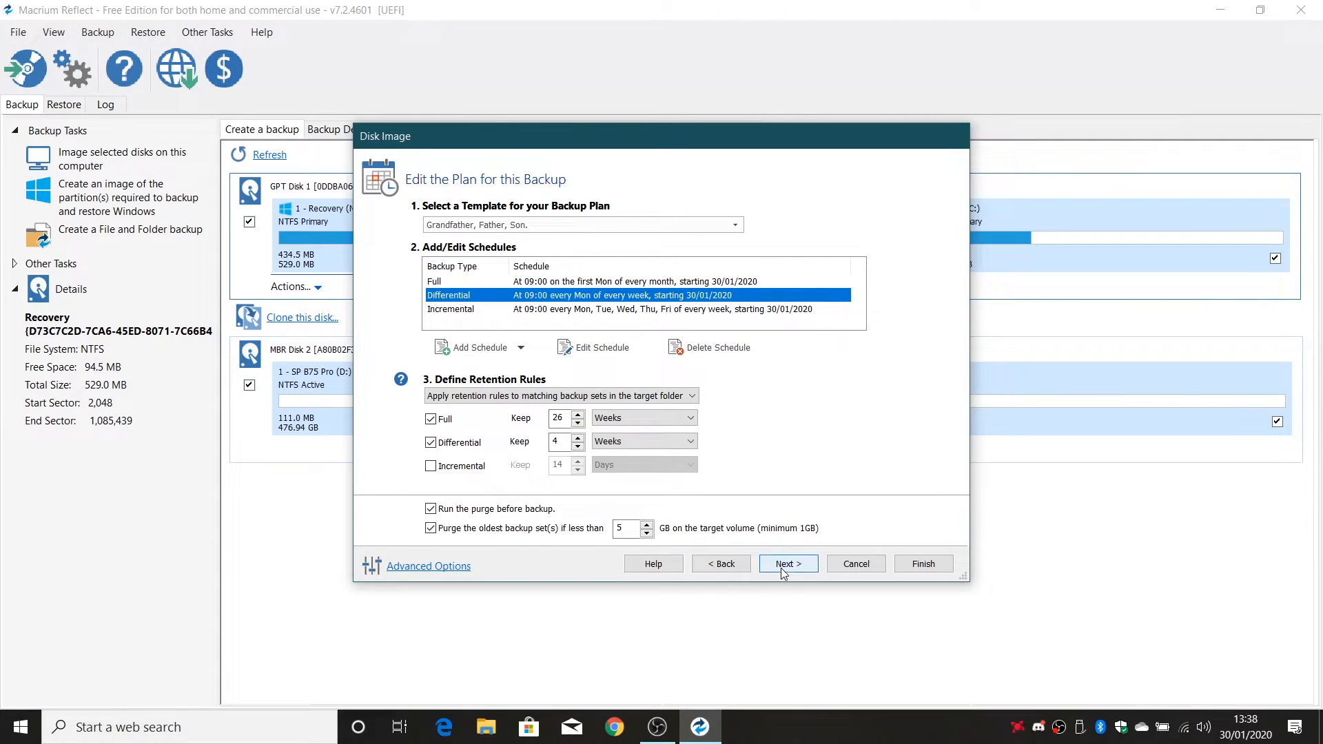
Accept the Imaging Summary and finish the wizard to reach Backup Save Options
left_click(787, 564)
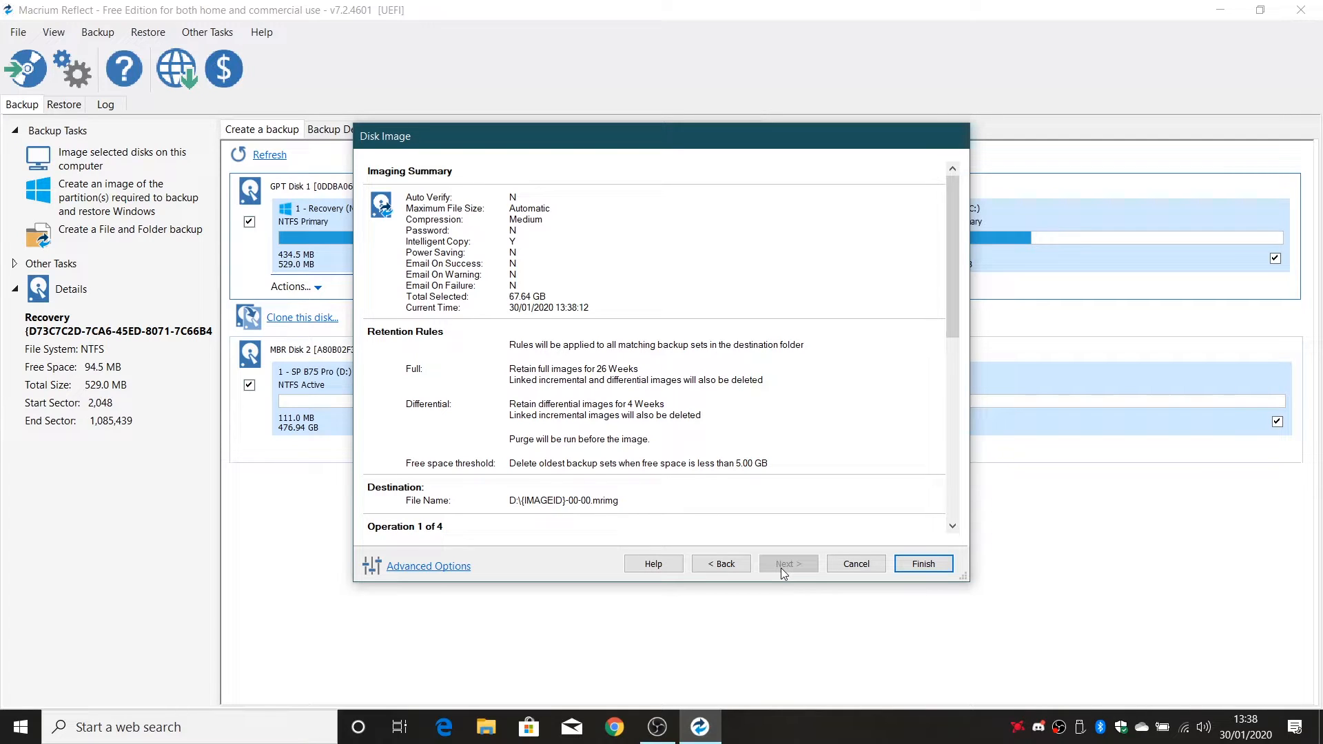
mouse_move(820, 572)
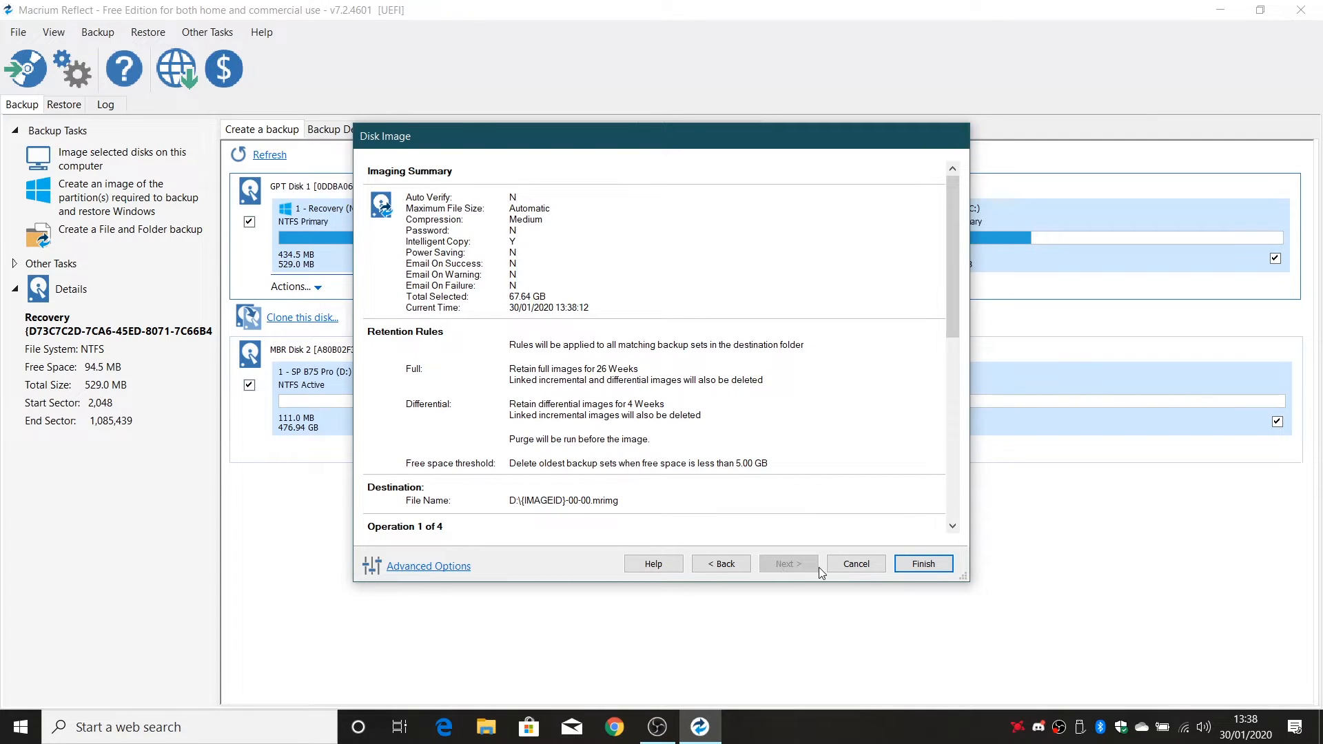
left_click(923, 564)
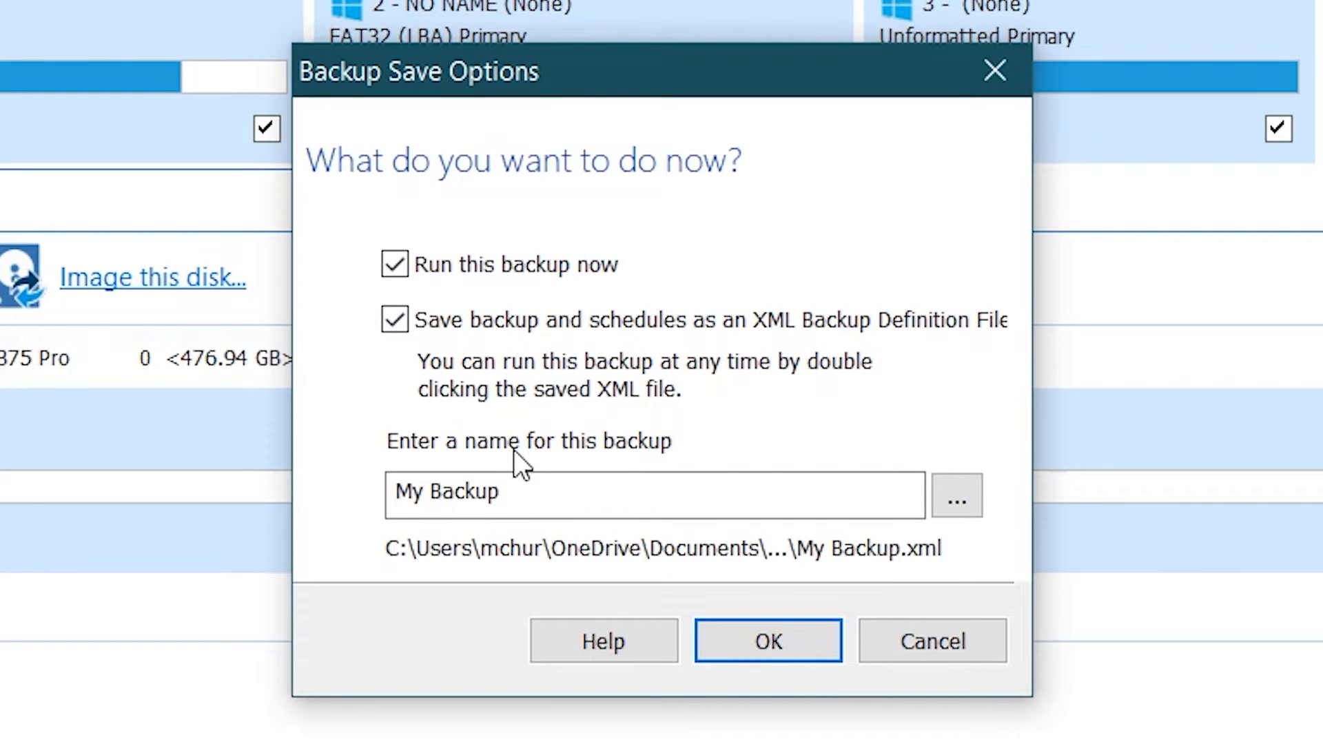
mouse_move(960, 511)
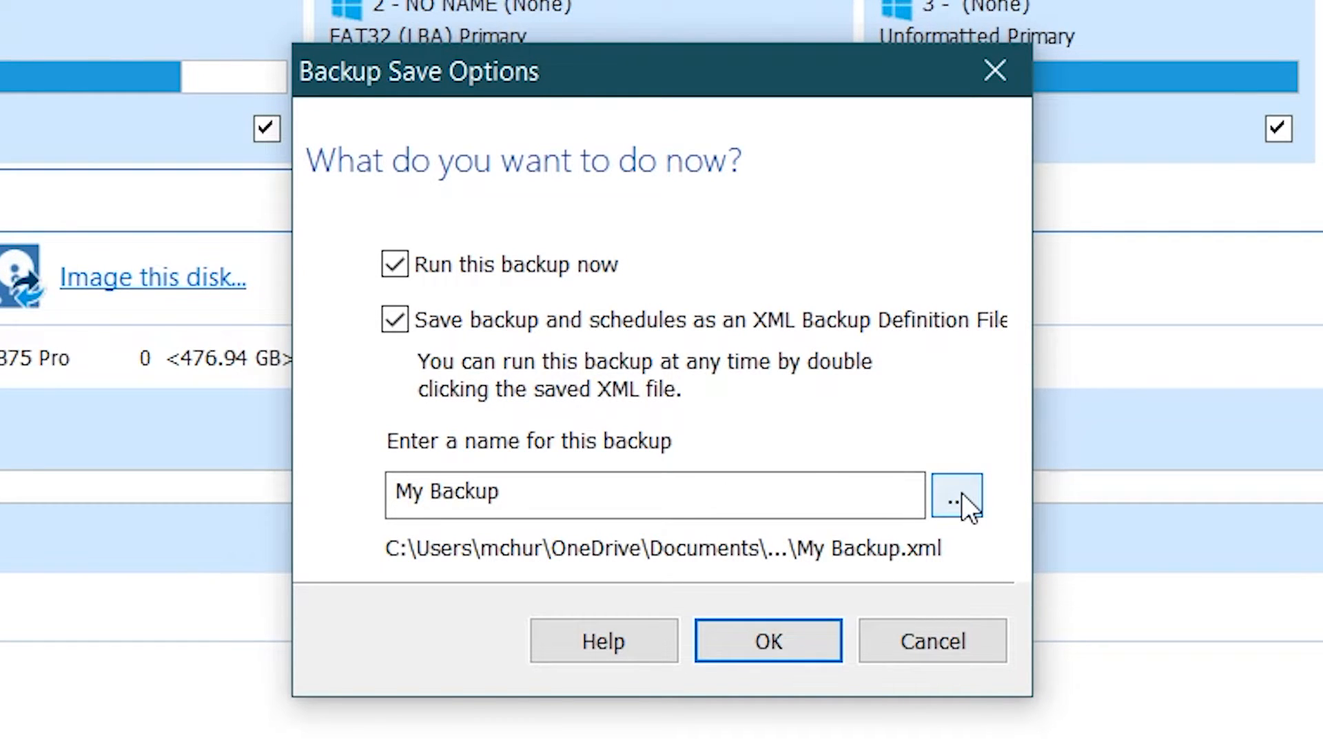
Save the My Backup.xml definition to the Desktop and confirm the save options
left_click(957, 496)
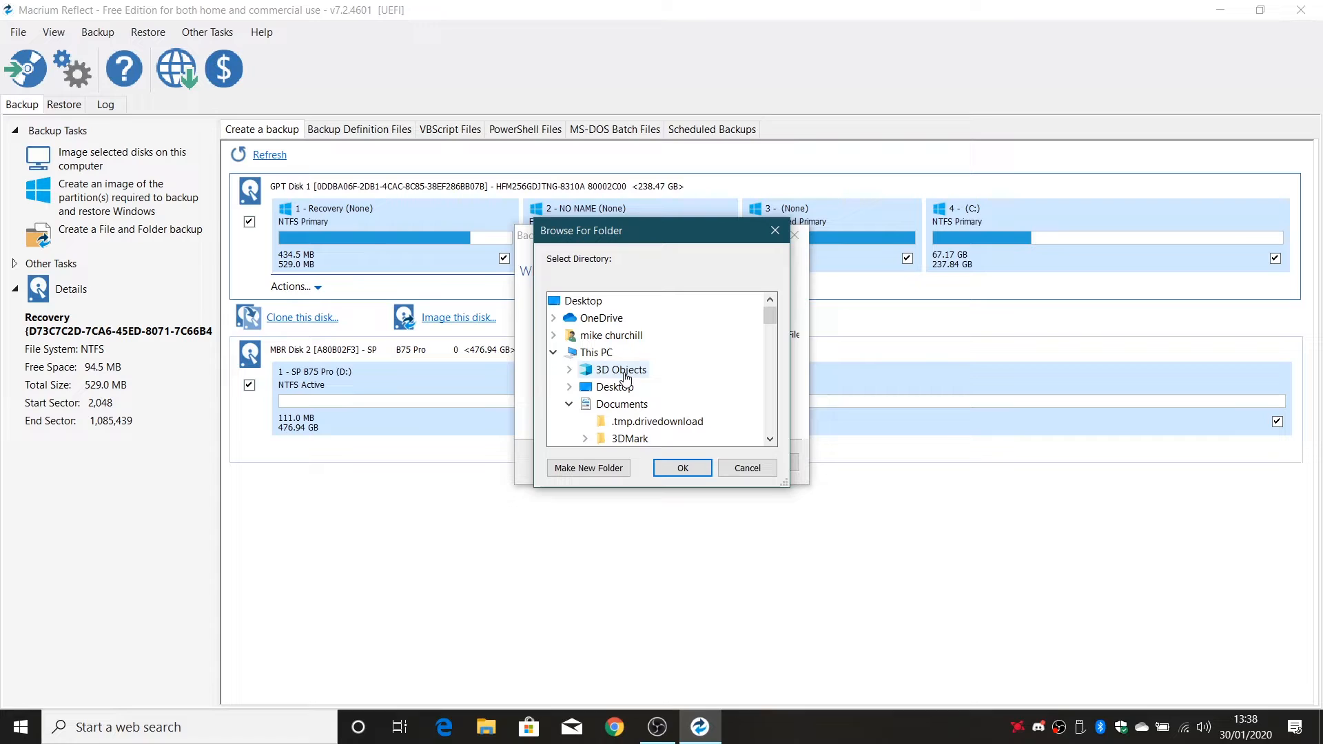
left_click(615, 386)
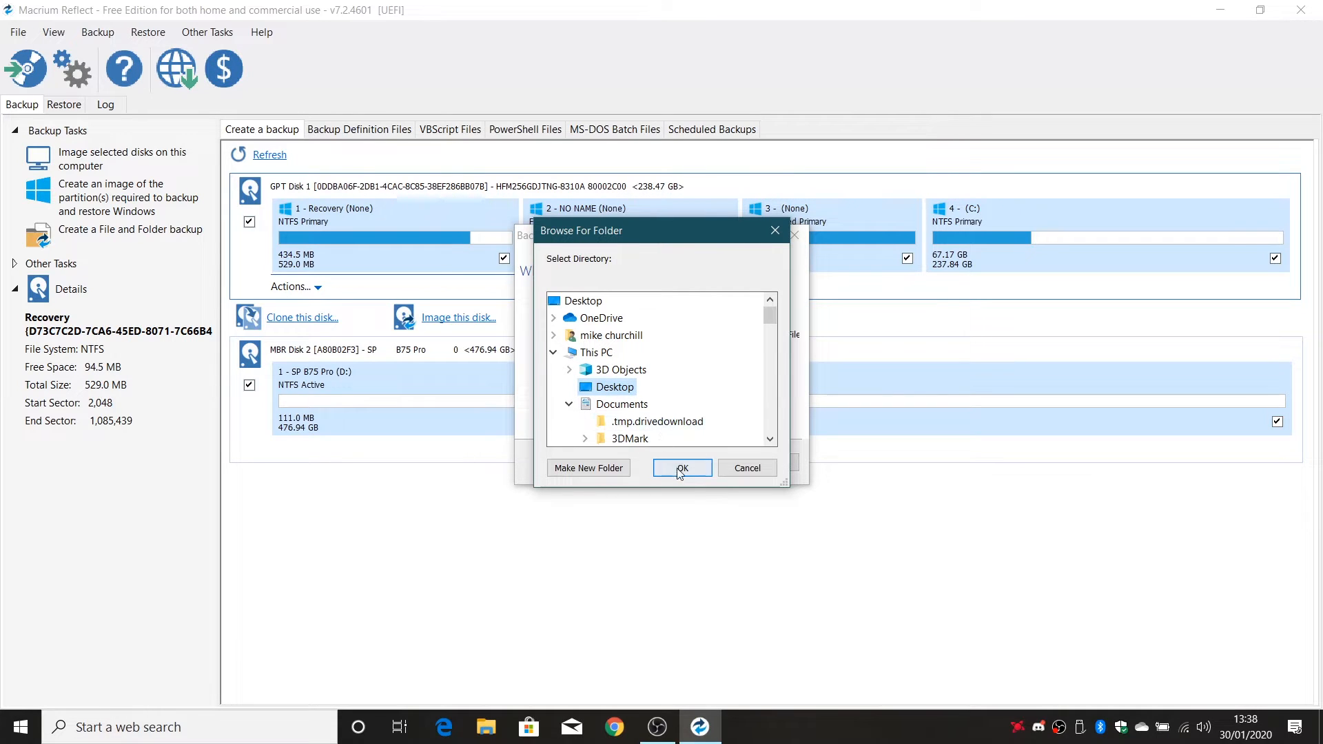
left_click(683, 468)
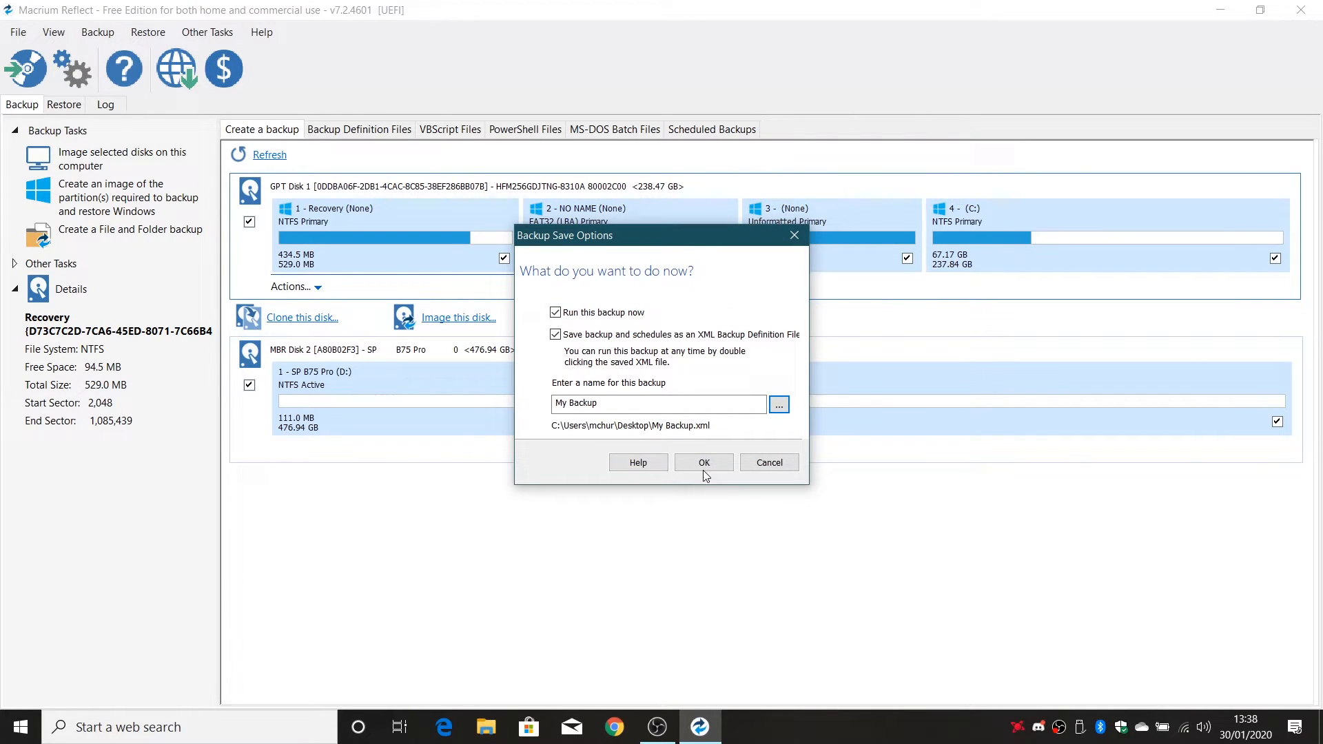
left_click(702, 463)
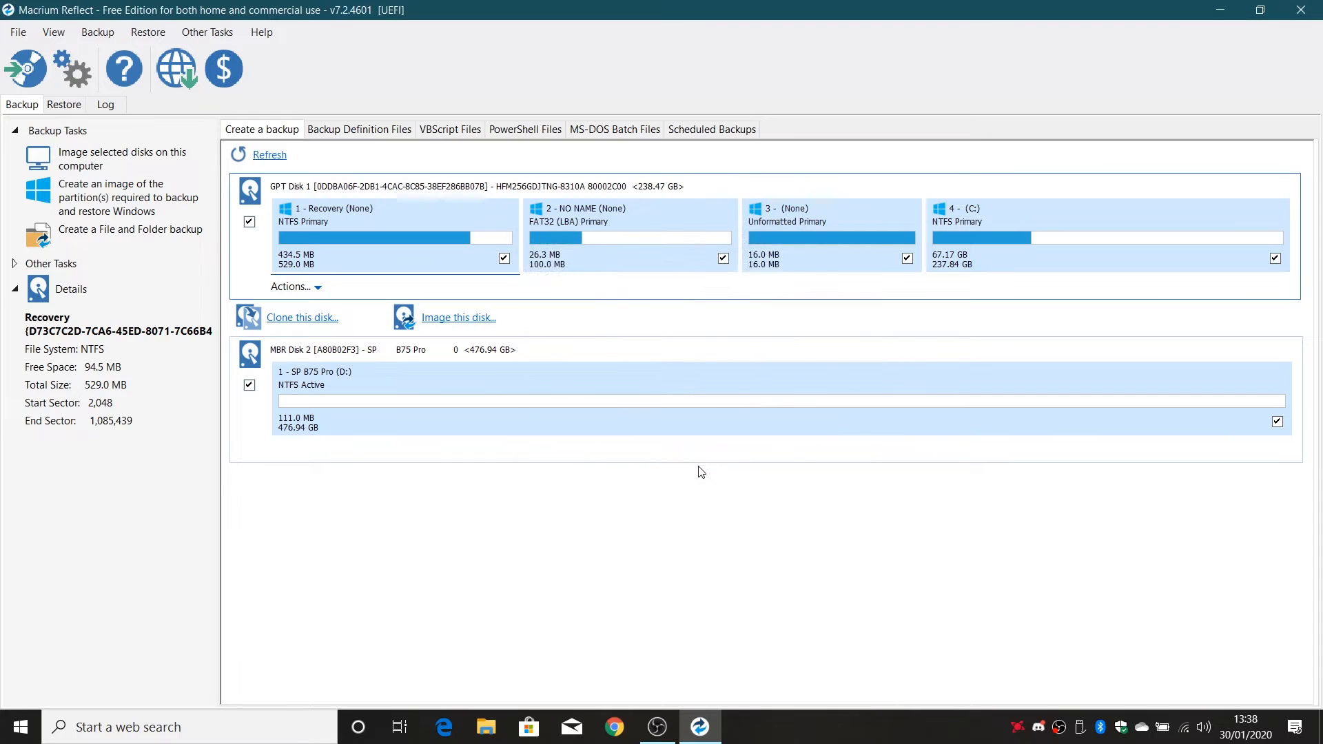